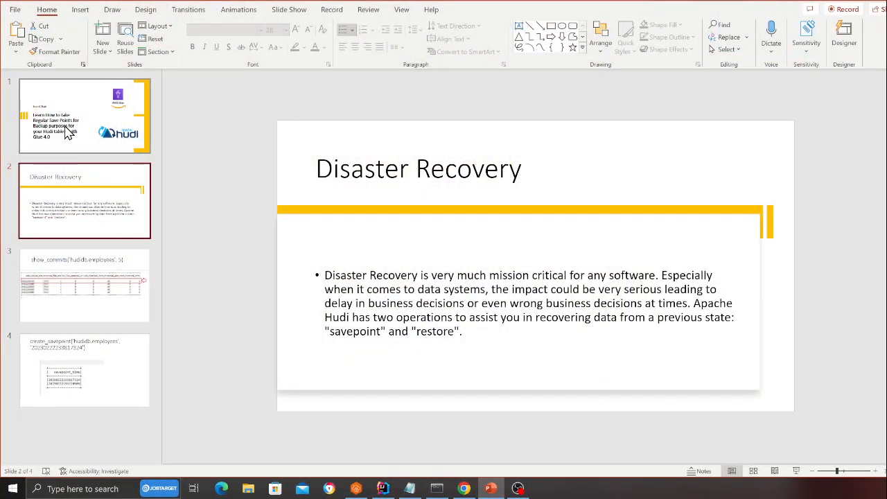
# Return to the Disaster Recovery slide and unfold the import try block in sam.py.
pyautogui.click(84, 116)
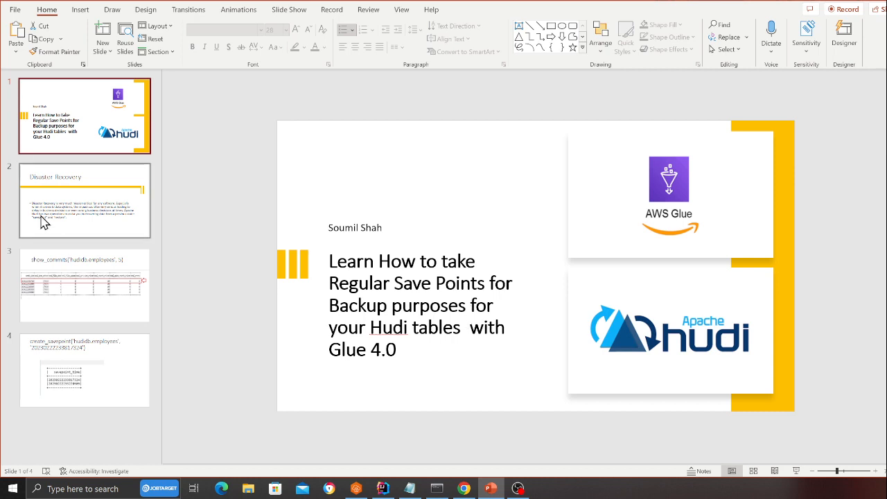
pyautogui.click(83, 200)
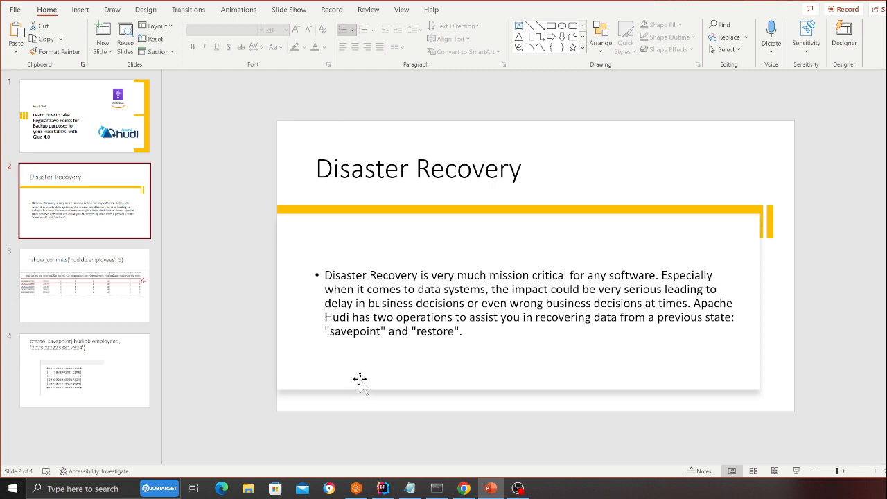
pyautogui.moveTo(374, 397)
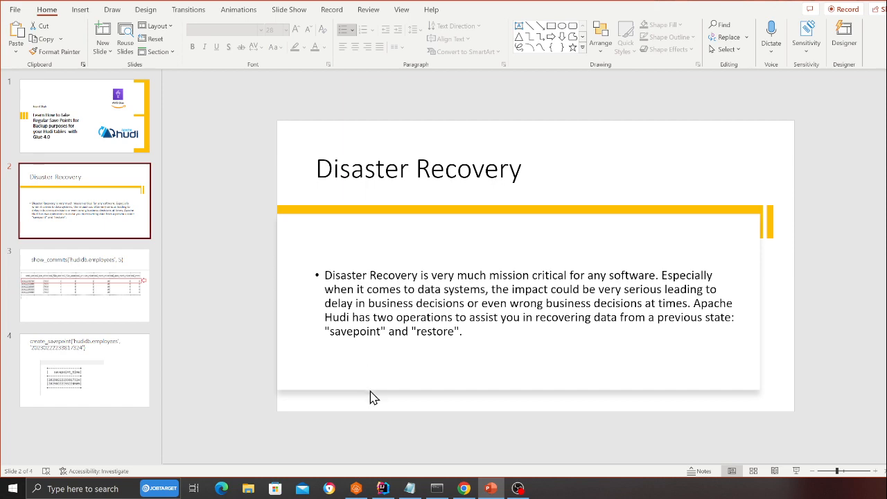
pyautogui.moveTo(594, 364)
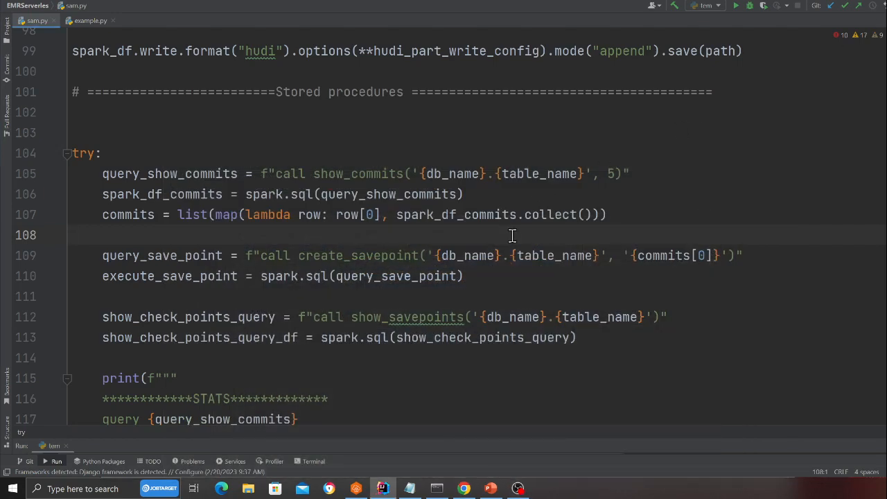
pyautogui.scroll(3)
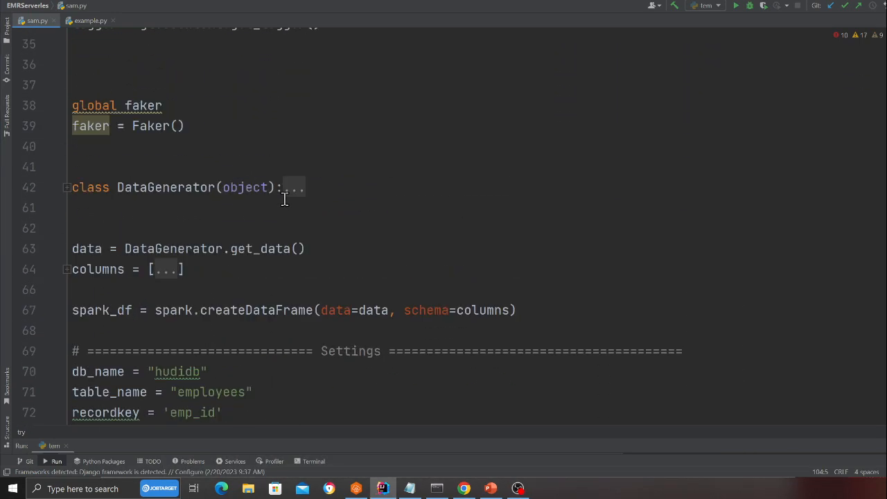
pyautogui.scroll(3)
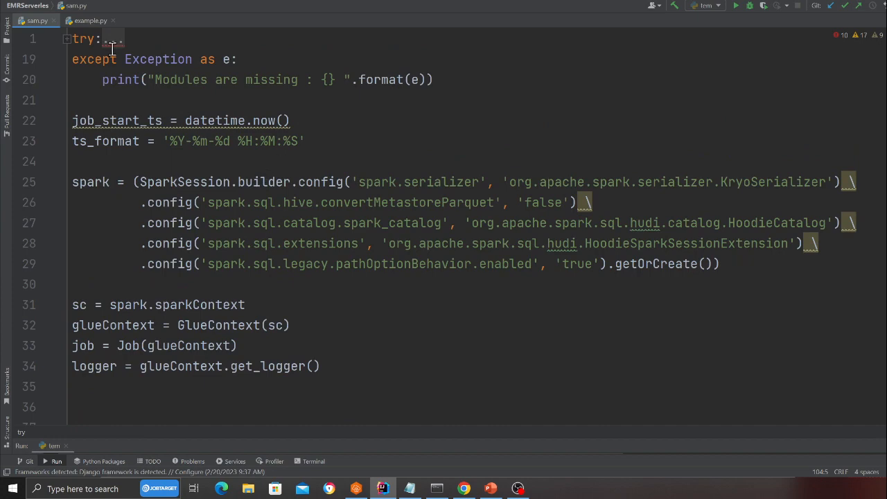
pyautogui.click(67, 38)
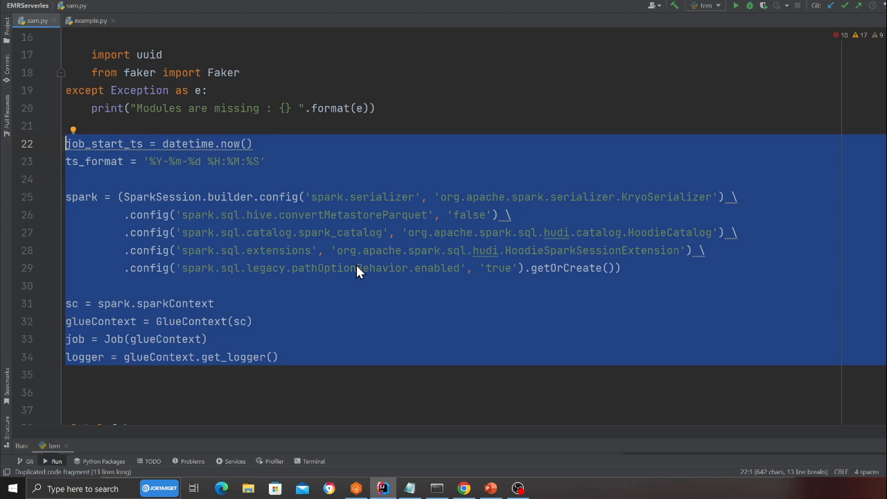
pyautogui.moveTo(854, 282)
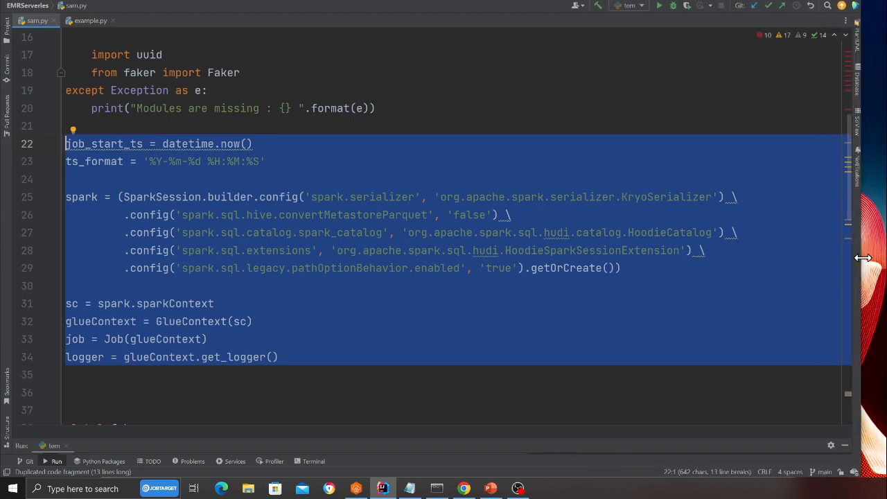
# Unfold the DataGenerator class and its get_data method to show the Faker generator.
pyautogui.scroll(-3)
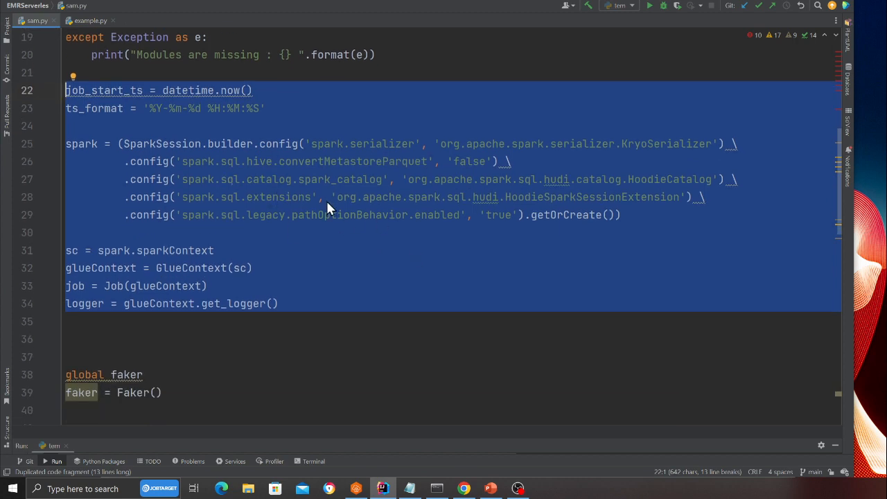
pyautogui.scroll(-3)
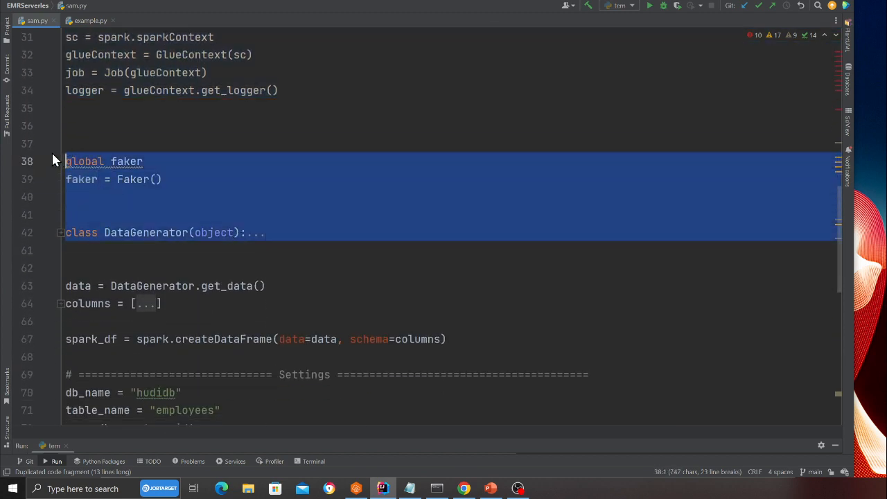
pyautogui.click(60, 232)
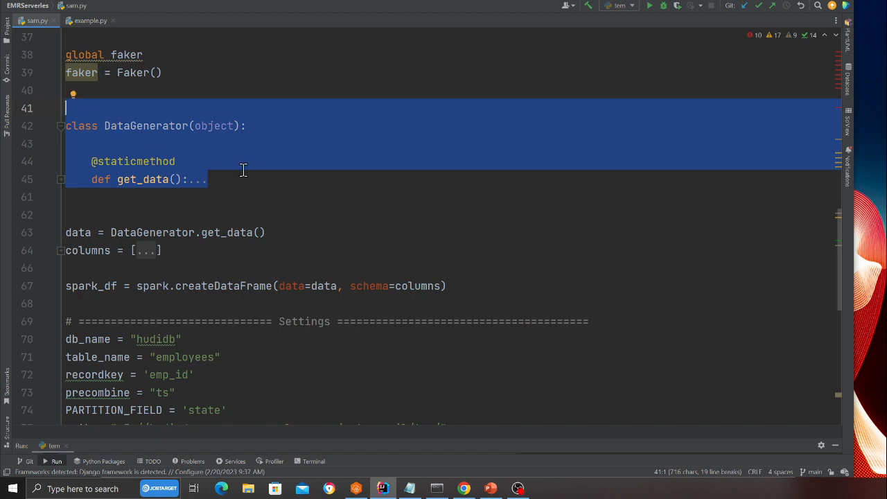
pyautogui.click(61, 179)
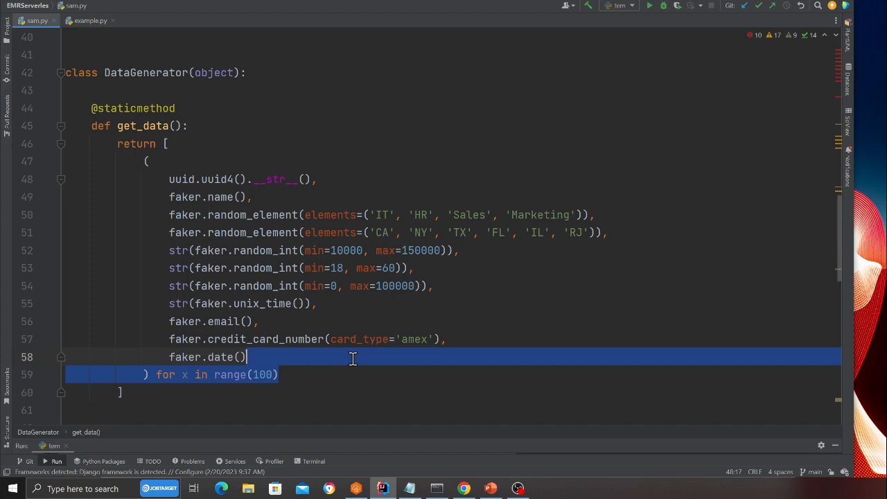
pyautogui.click(61, 73)
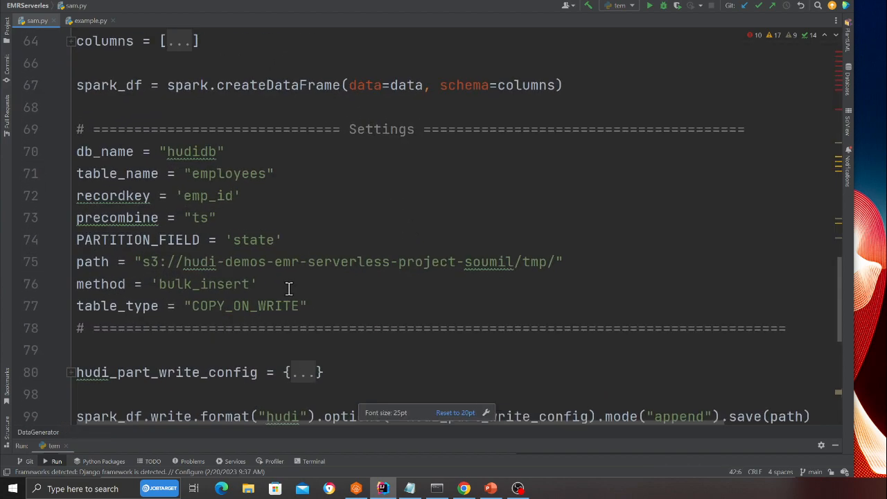
pyautogui.moveTo(72, 158); pyautogui.dragTo(282, 301)
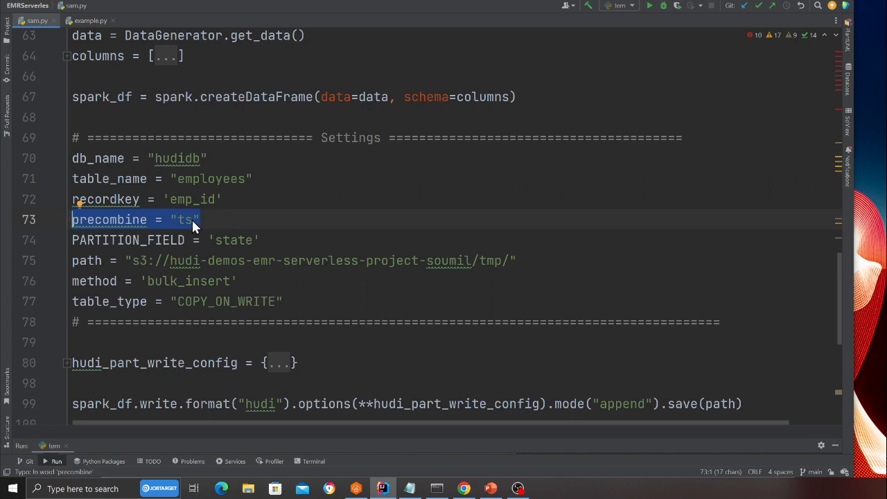
pyautogui.scroll(-3)
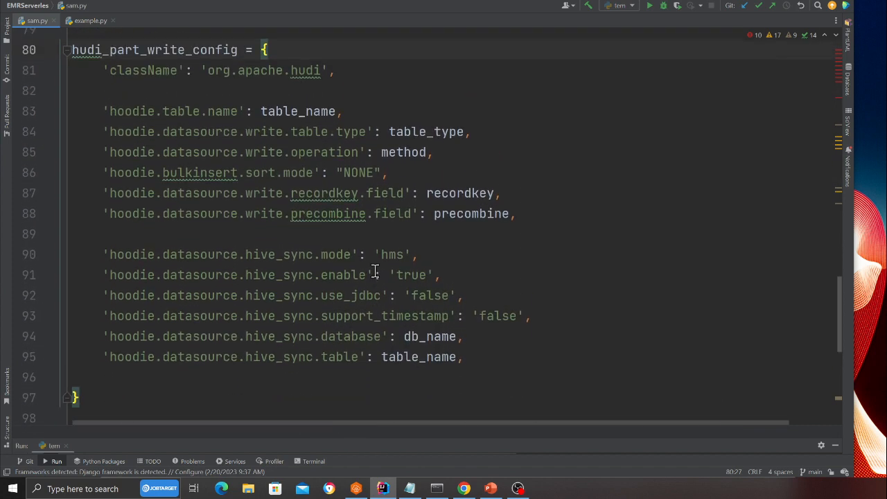
pyautogui.moveTo(74, 240); pyautogui.dragTo(463, 363)
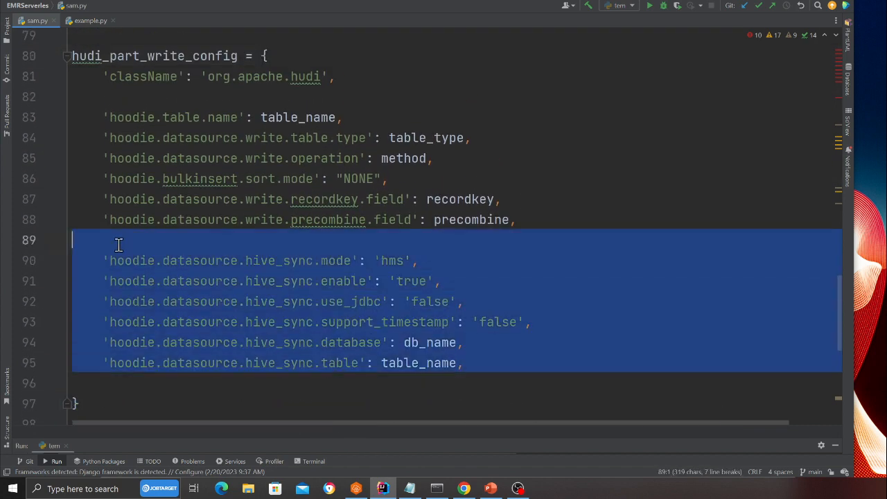
pyautogui.click(67, 56)
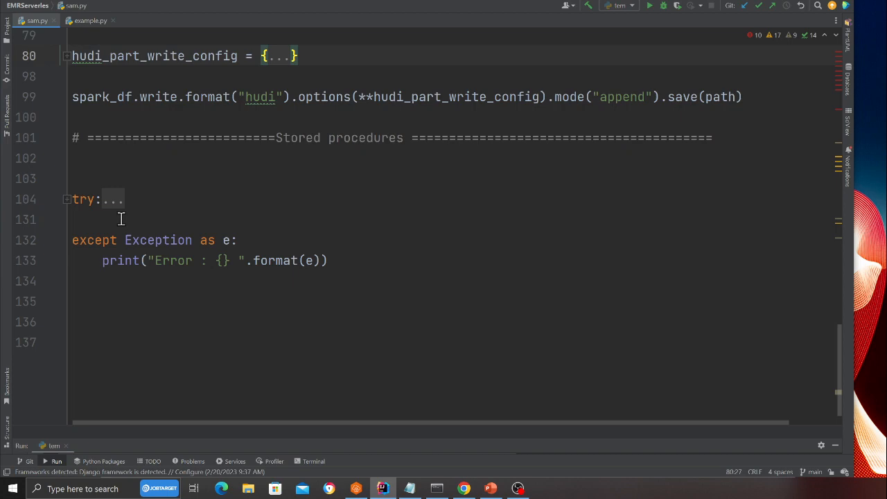
pyautogui.click(66, 199)
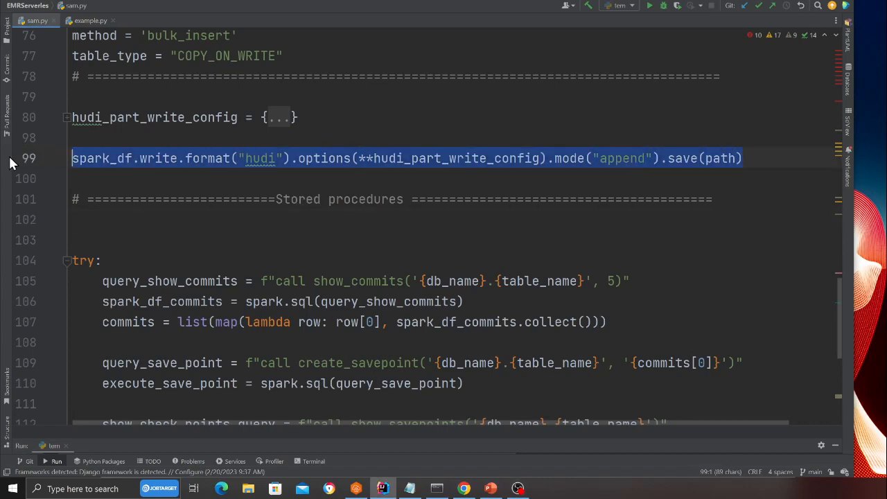
pyautogui.scroll(-3)
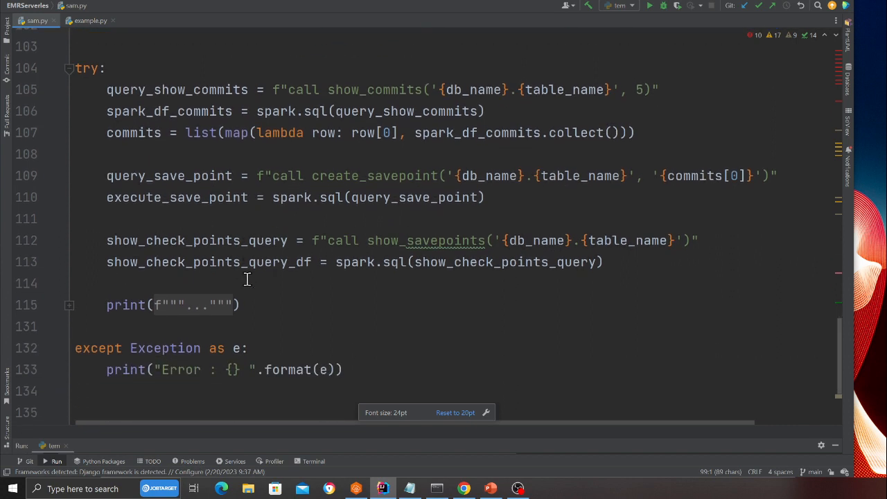
pyautogui.moveTo(854, 289)
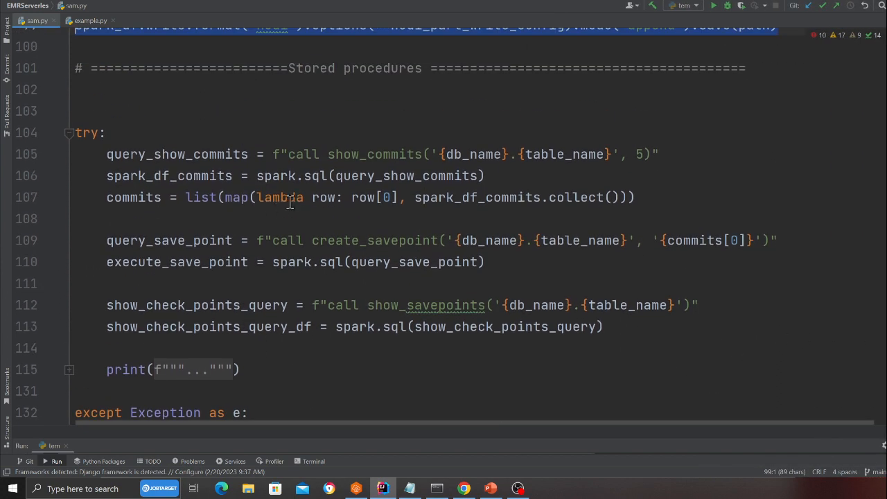
pyautogui.doubleClick(311, 152)
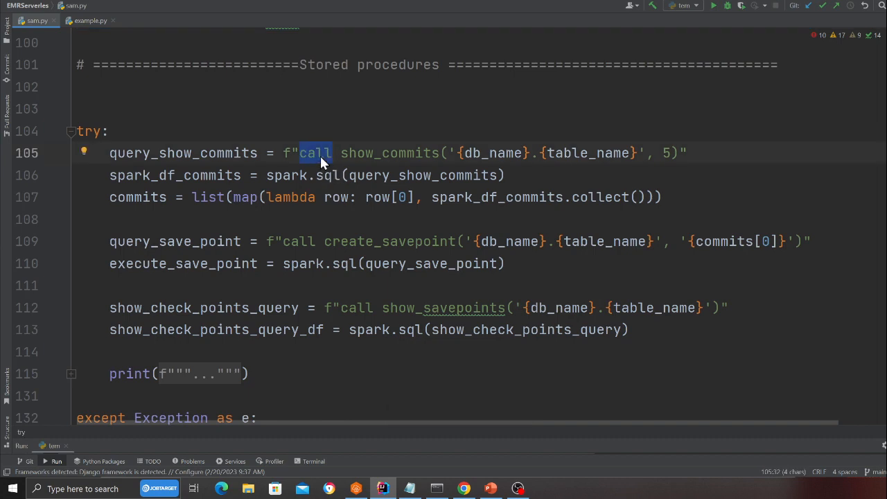
pyautogui.moveTo(330, 166)
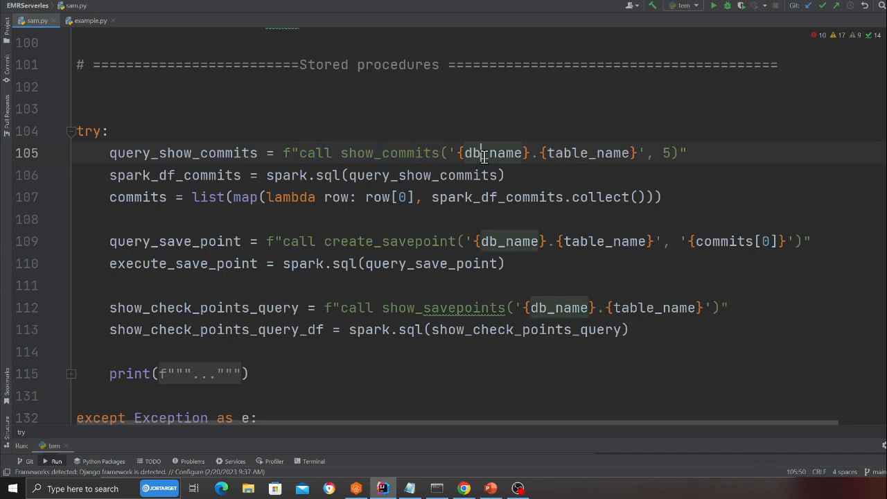
pyautogui.scroll(3)
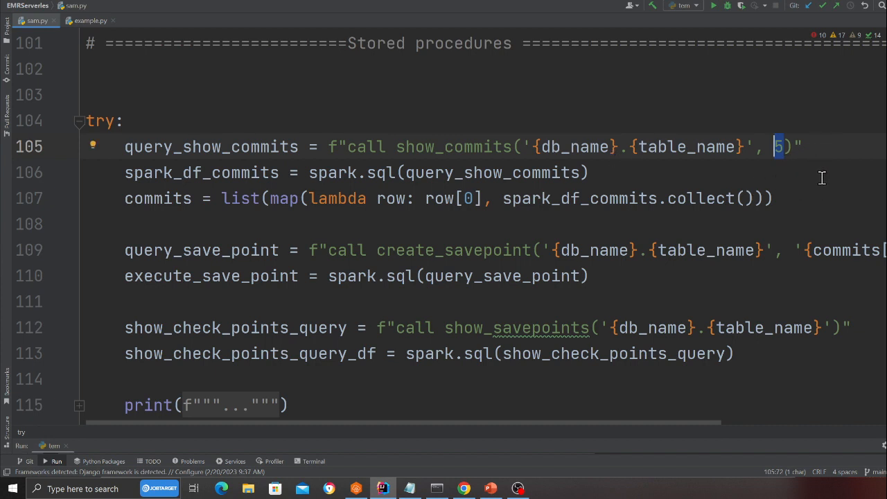
pyautogui.moveTo(441, 198)
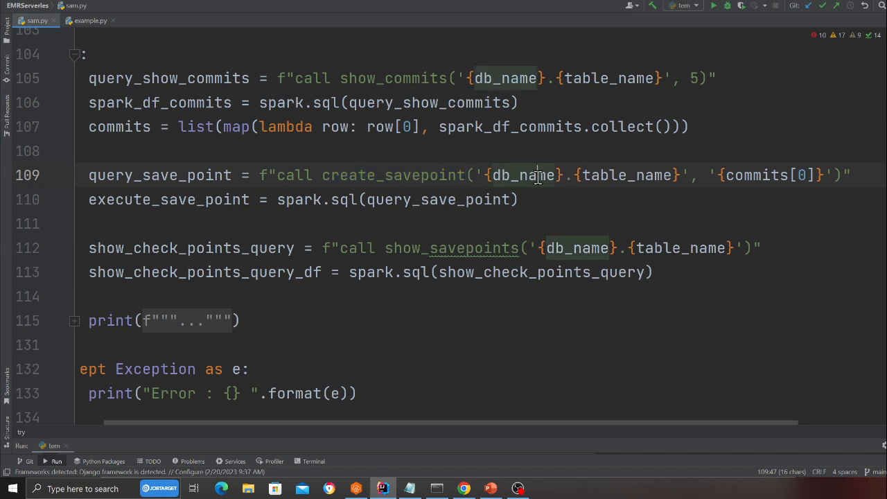
pyautogui.doubleClick(625, 175)
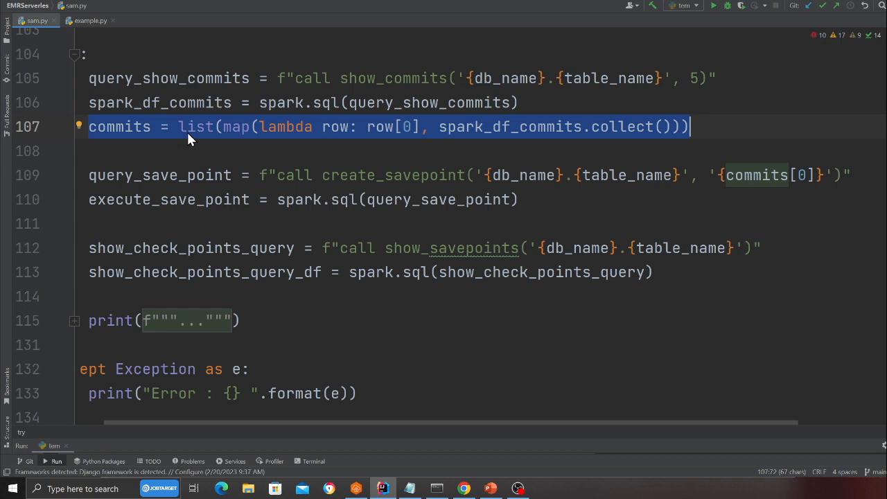
pyautogui.moveTo(201, 135)
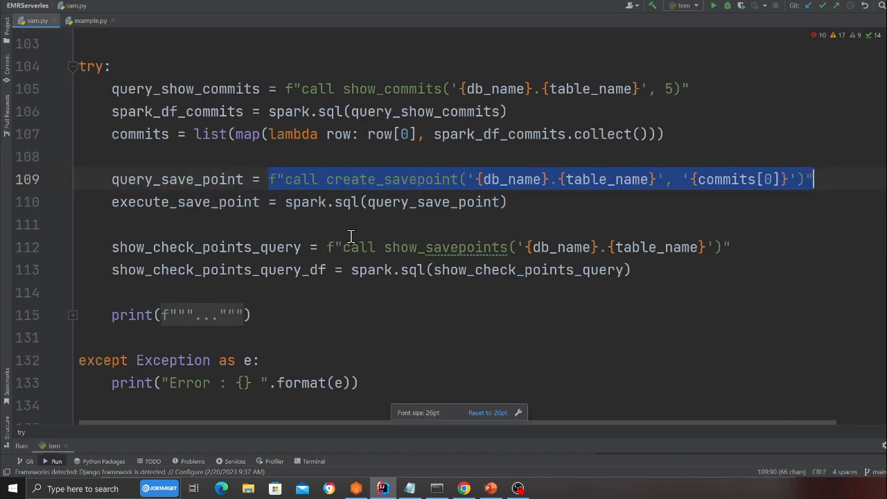
pyautogui.scroll(3)
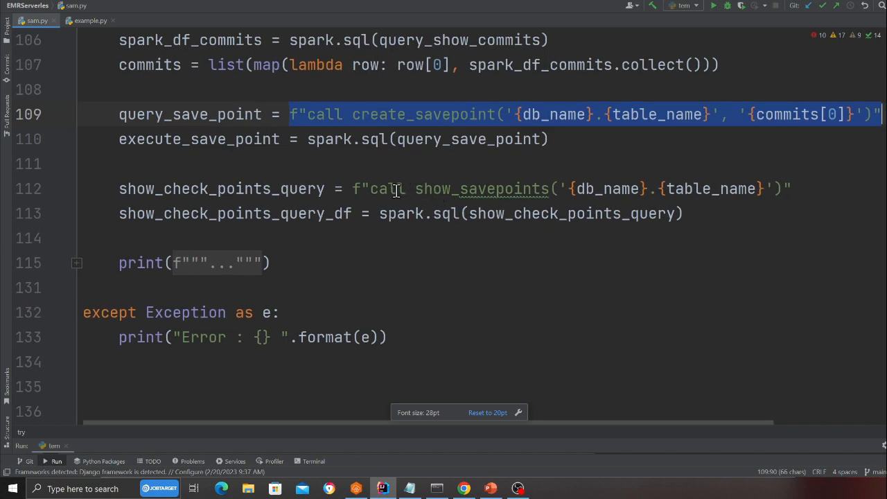
pyautogui.doubleClick(481, 188)
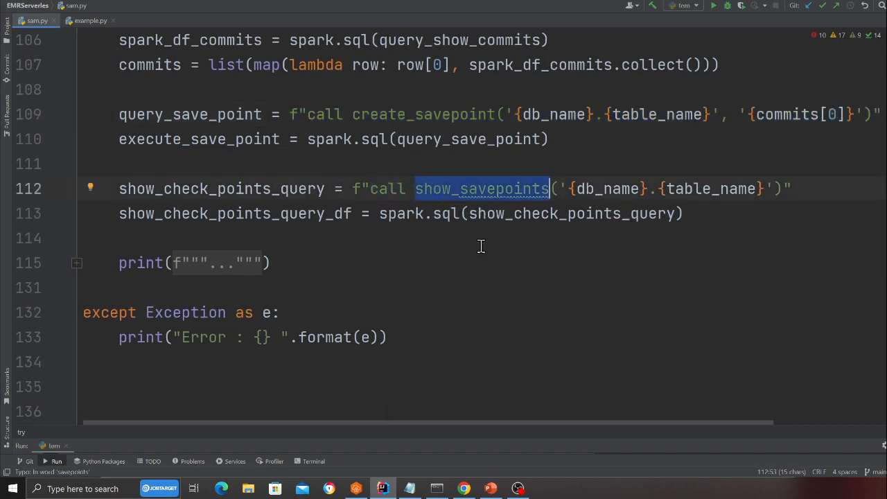
pyautogui.moveTo(548, 262)
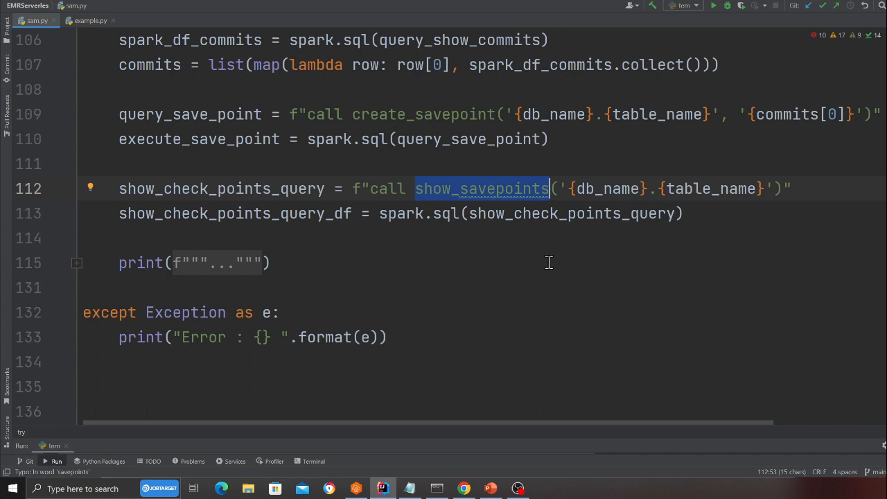
pyautogui.moveTo(503, 253)
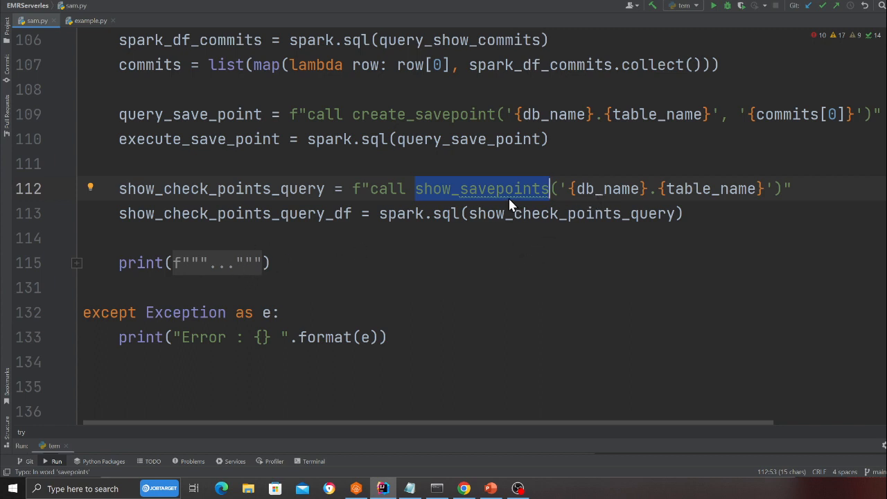
pyautogui.scroll(3)
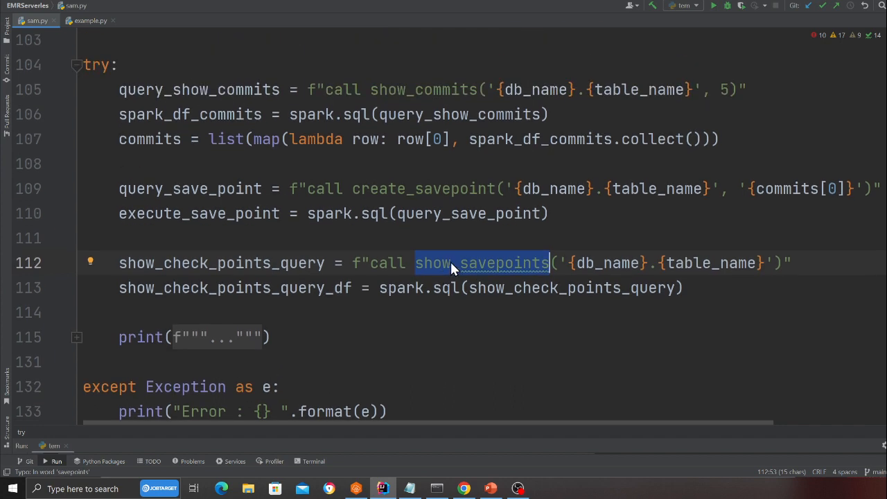
pyautogui.moveTo(451, 280)
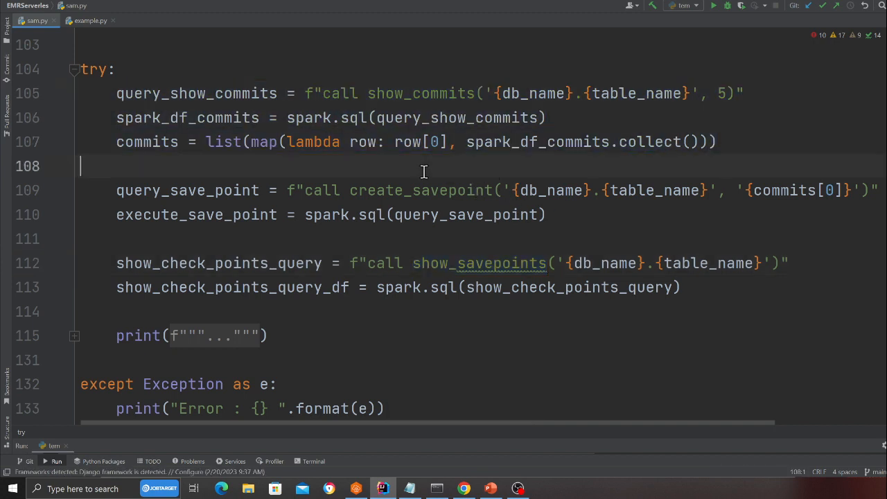
pyautogui.moveTo(608, 269)
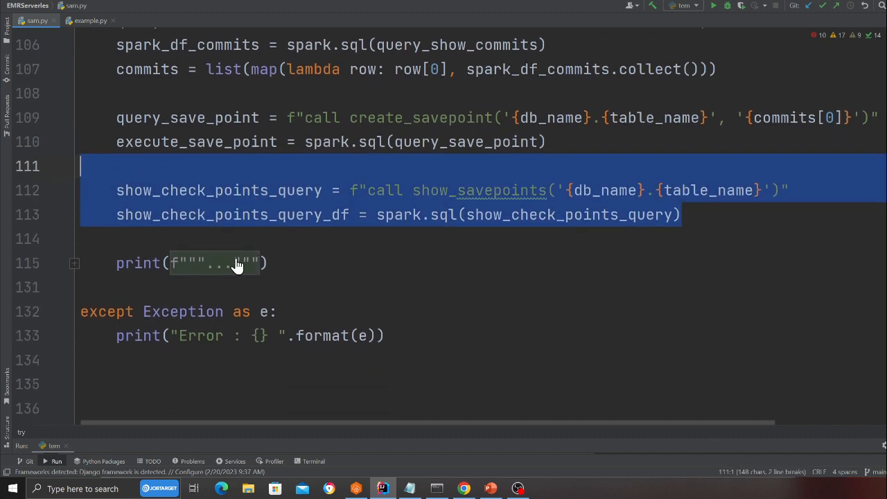
# Unfold the STATS print block showing the stats, savepoints and show-checkpoint sections.
pyautogui.click(74, 263)
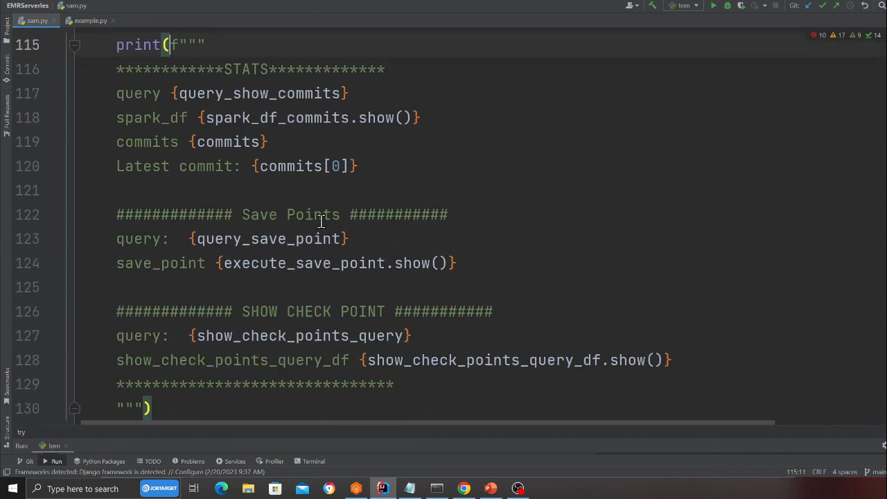
pyautogui.scroll(-3)
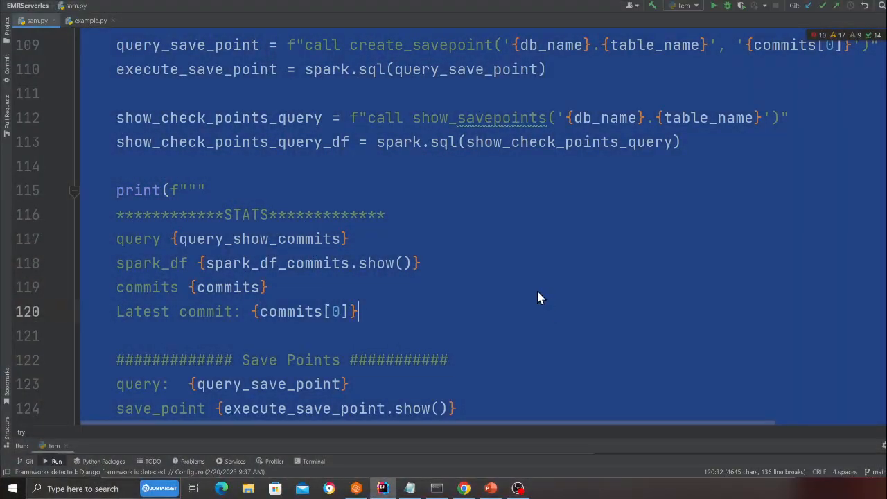
pyautogui.click(462, 488)
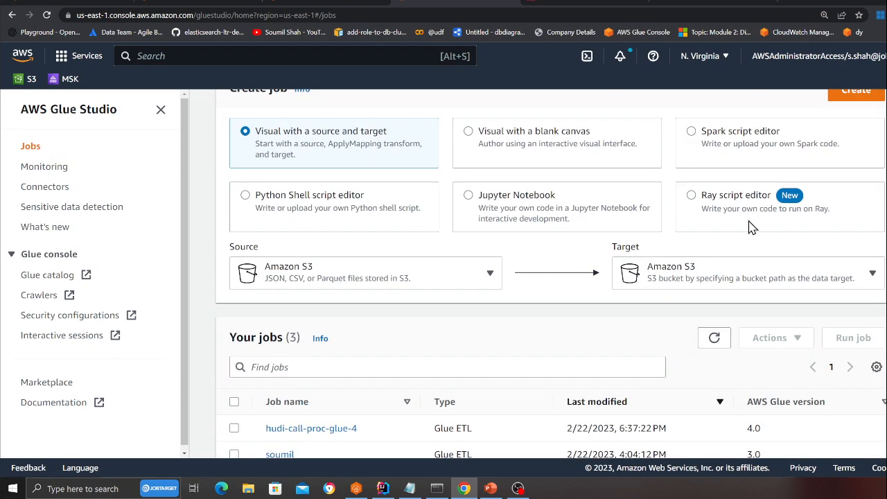
# Choose the Spark script editor option and hide the side panel on the Jobs page.
pyautogui.click(691, 130)
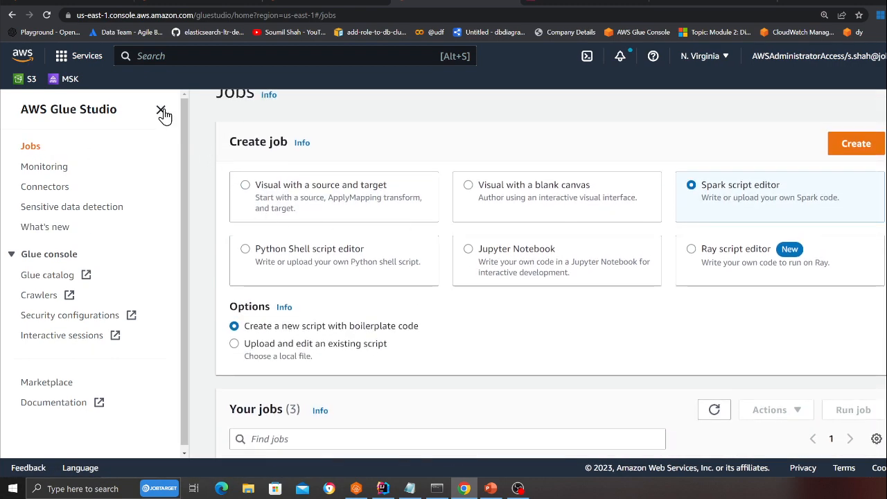
pyautogui.click(855, 143)
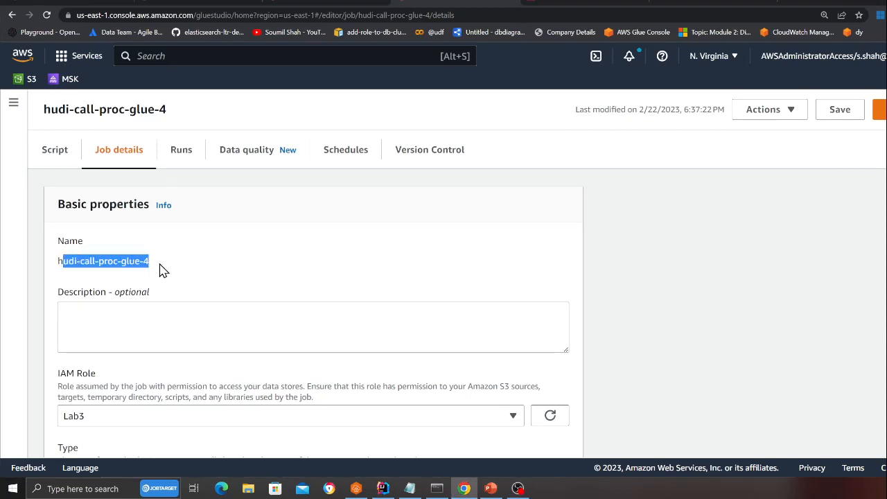
pyautogui.moveTo(142, 274)
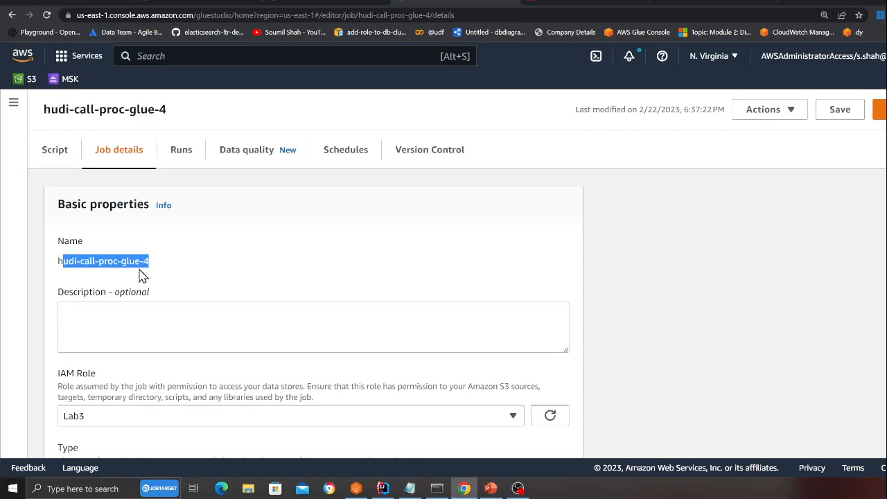
# Scroll past Glue version 4.0 to Job parameters and select the --conf value.
pyautogui.scroll(-3)
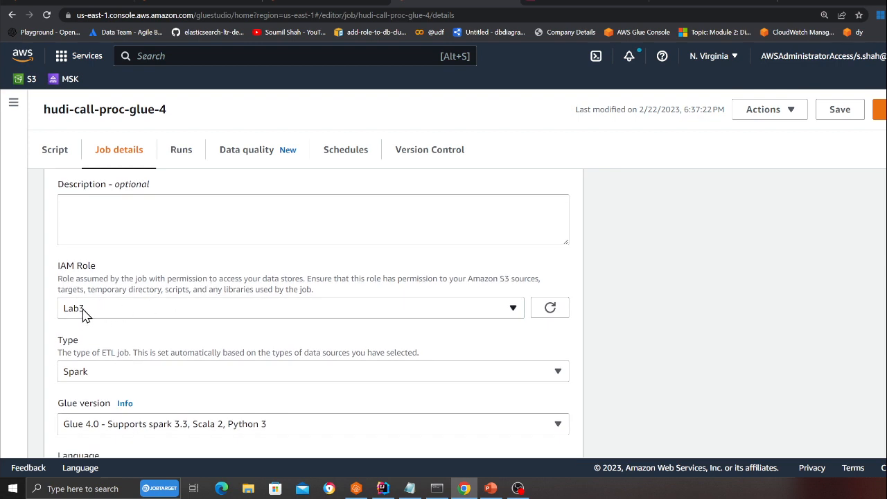
pyautogui.scroll(-3)
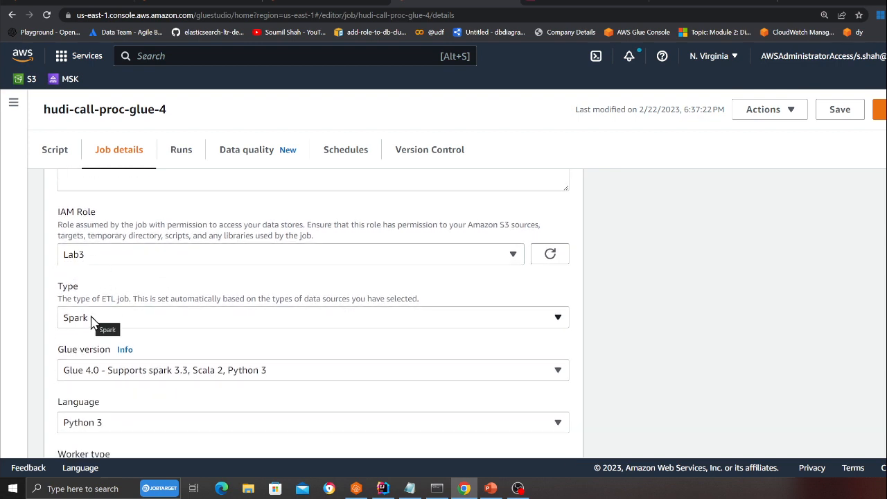
pyautogui.scroll(-3)
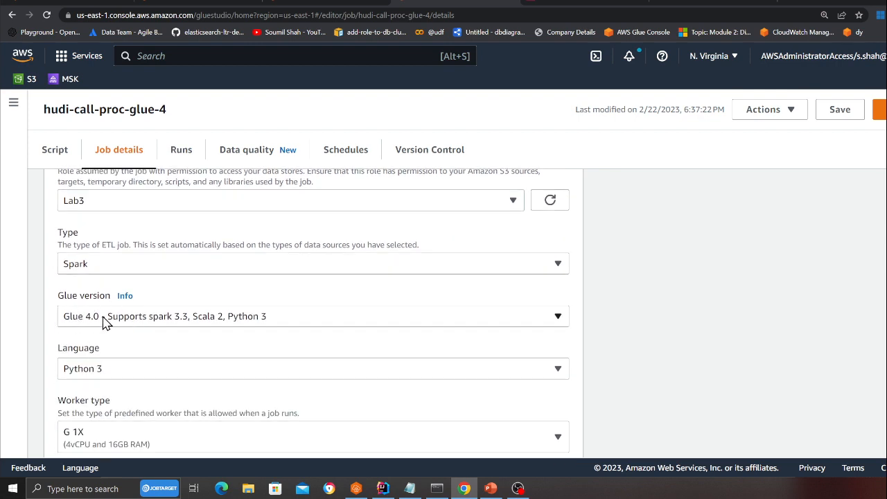
pyautogui.scroll(-3)
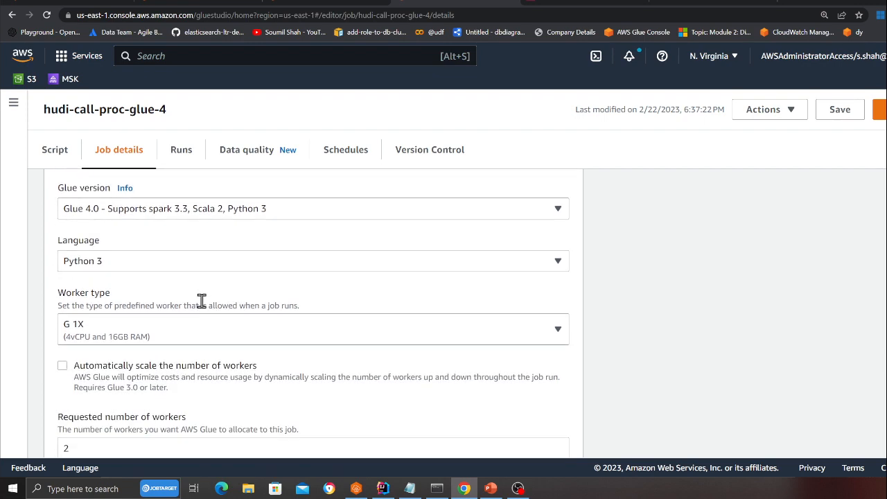
pyautogui.scroll(-3)
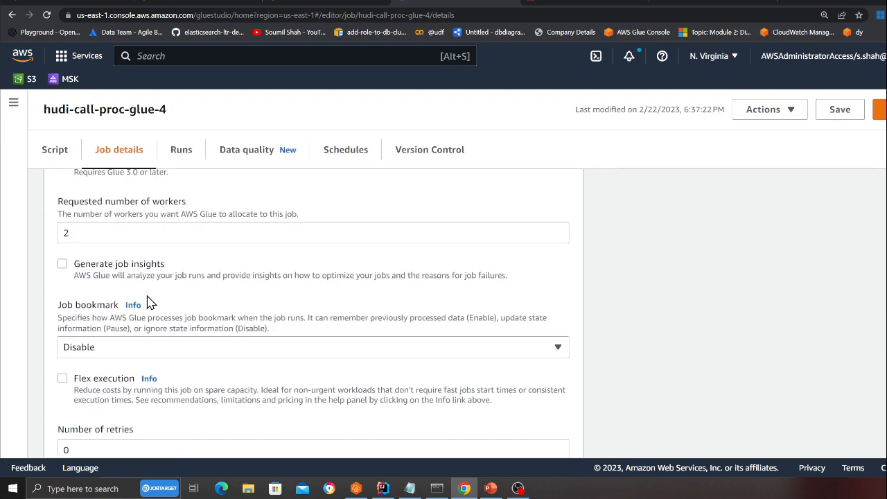
pyautogui.scroll(-3)
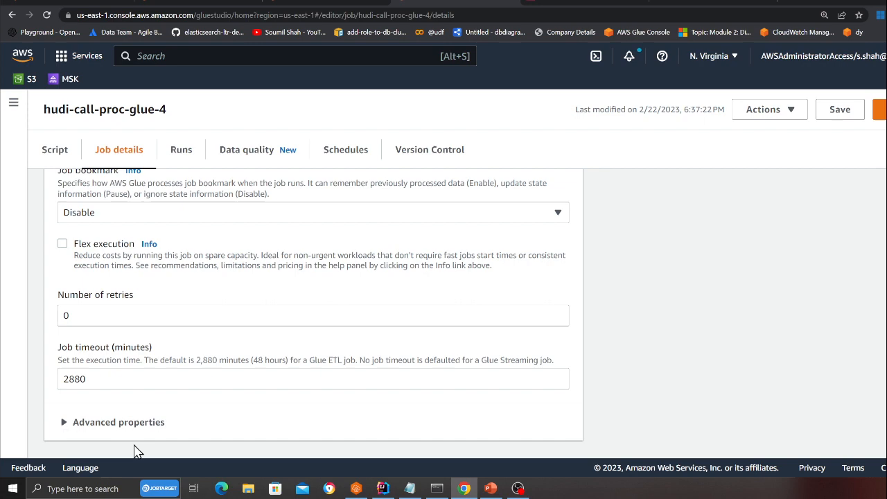
pyautogui.scroll(-3)
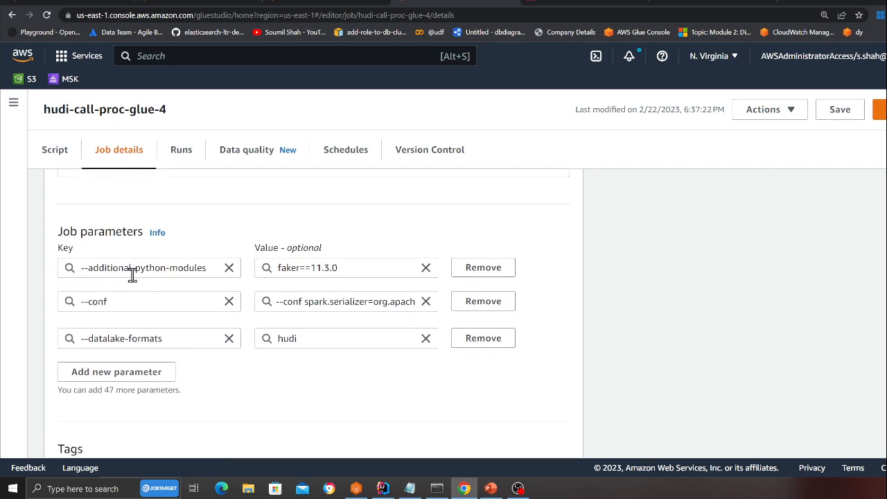
pyautogui.moveTo(138, 286)
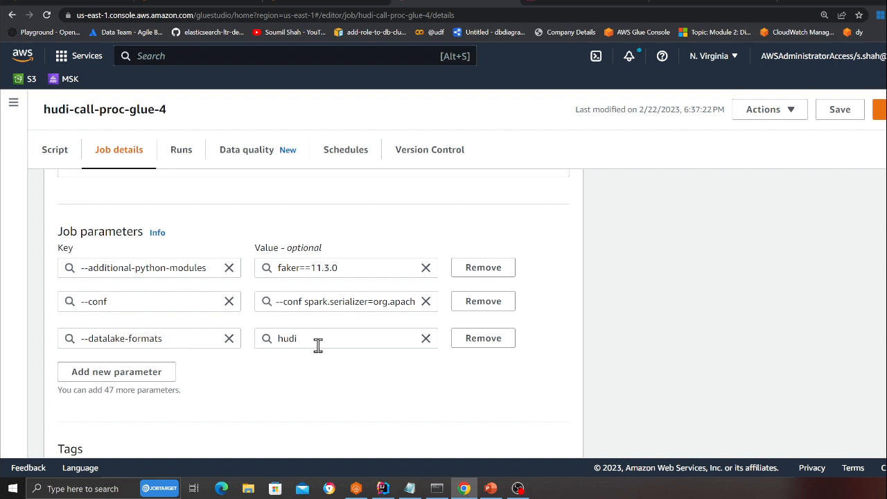
pyautogui.click(340, 301)
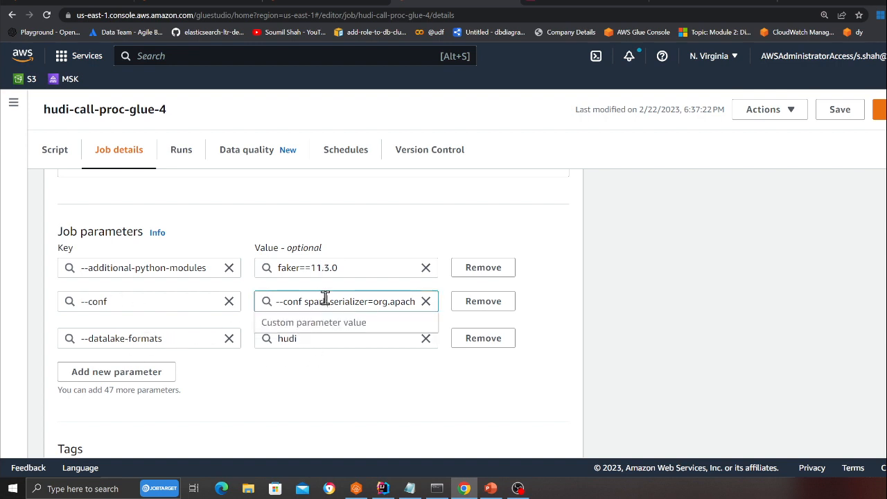
pyautogui.tripleClick(345, 301)
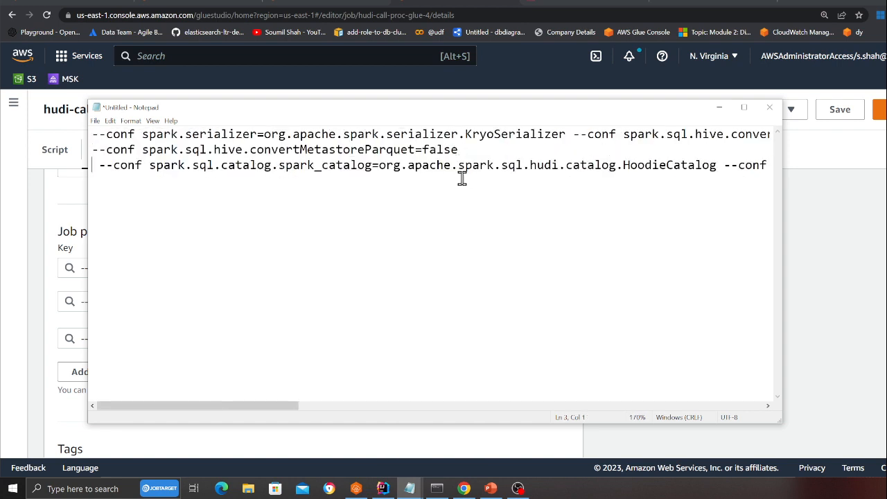
# Break the pasted Spark conf string in Notepad onto separate lines.
pyautogui.click(720, 164)
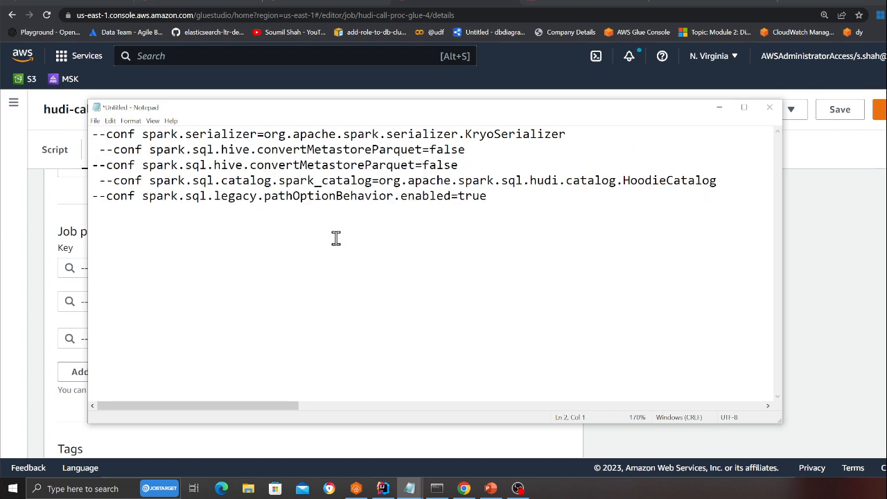
pyautogui.press('ctrl+a')
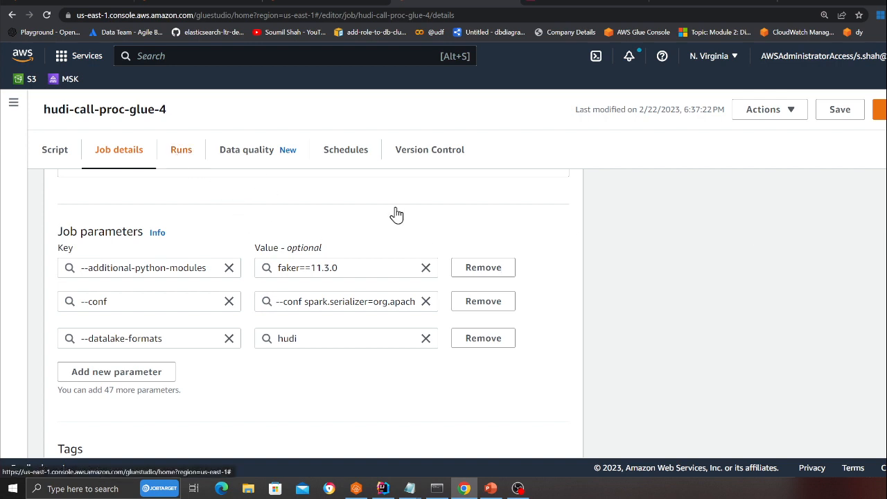
# Start a new hudi-call-proc-glue-4 run and see it listed as Running.
pyautogui.click(180, 149)
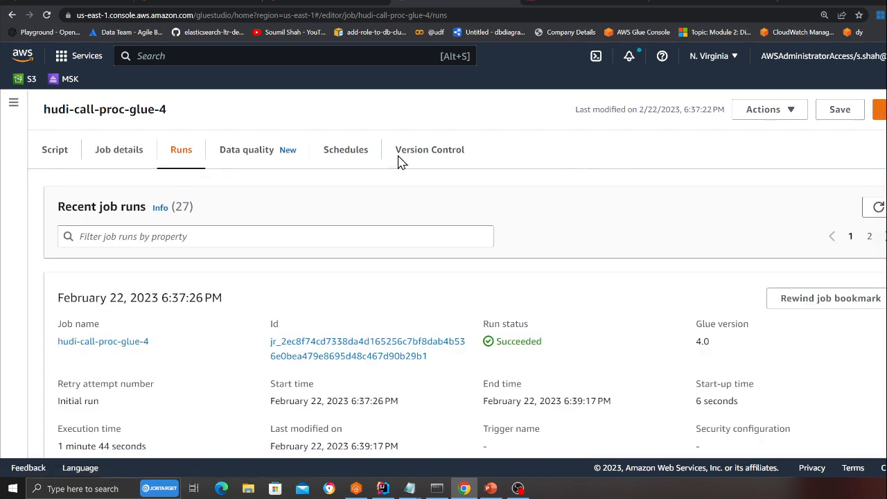
pyautogui.click(54, 149)
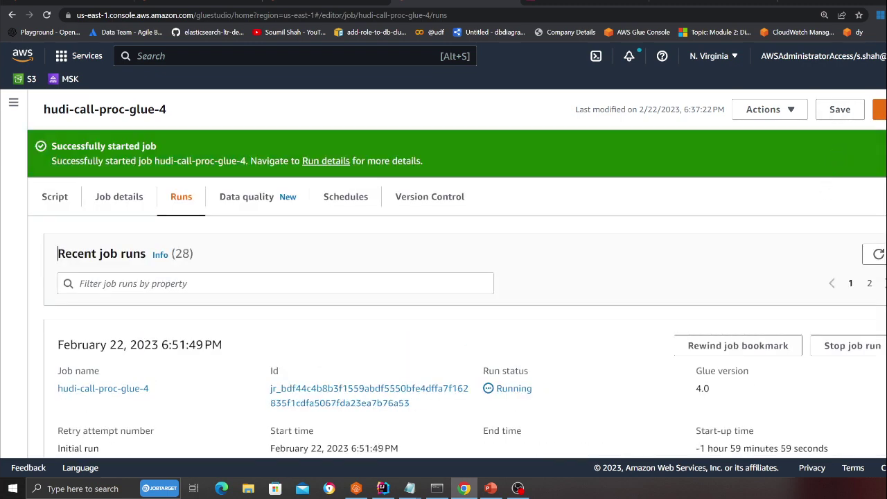
pyautogui.moveTo(540, 236)
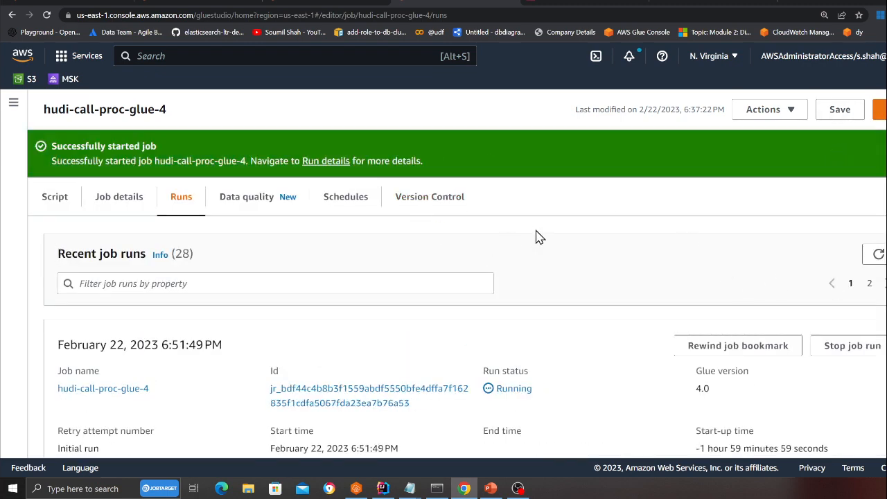
pyautogui.scroll(-3)
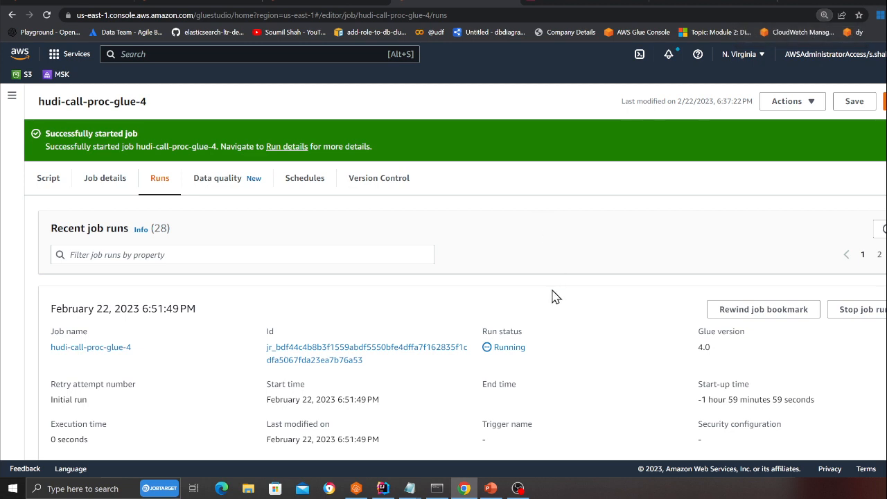
pyautogui.moveTo(453, 267)
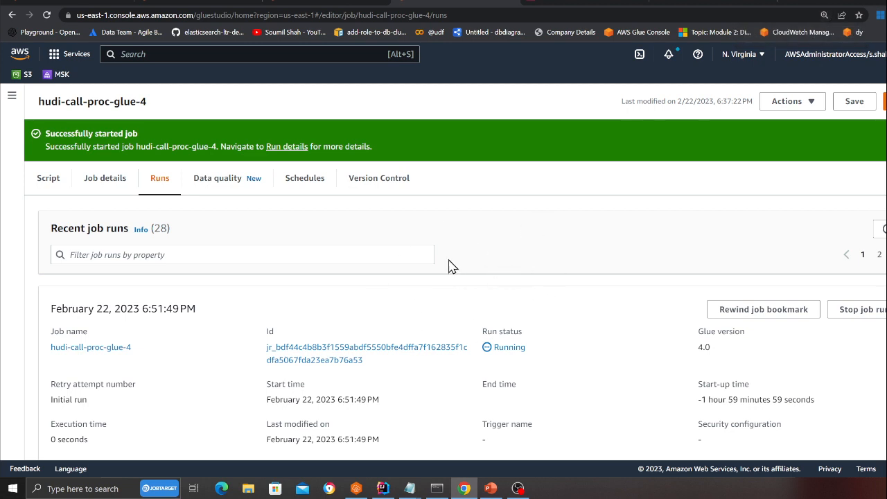
pyautogui.moveTo(559, 353)
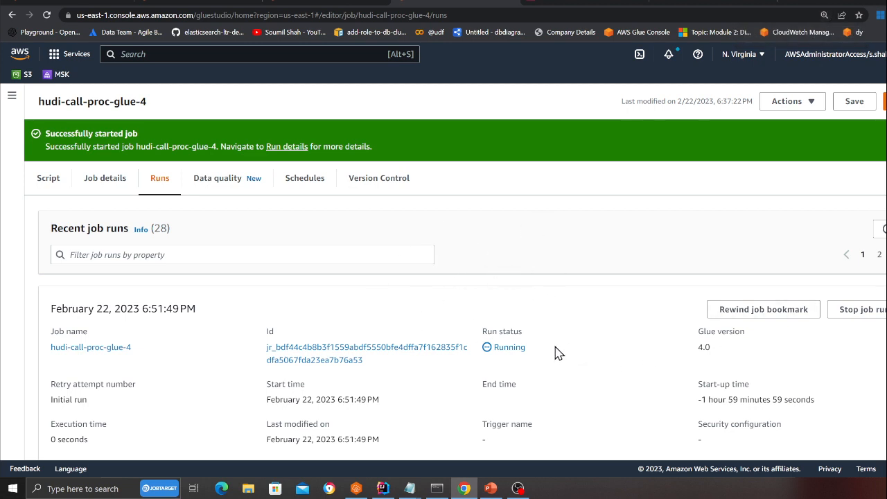
pyautogui.click(491, 488)
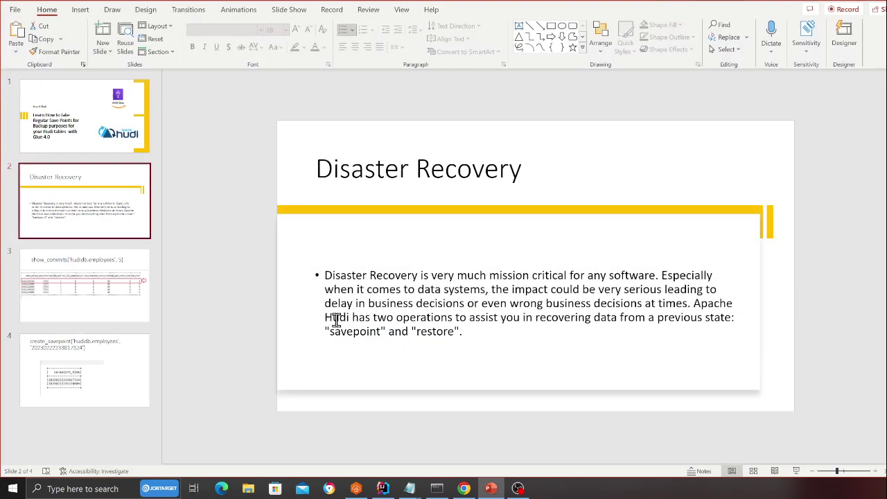
pyautogui.click(84, 285)
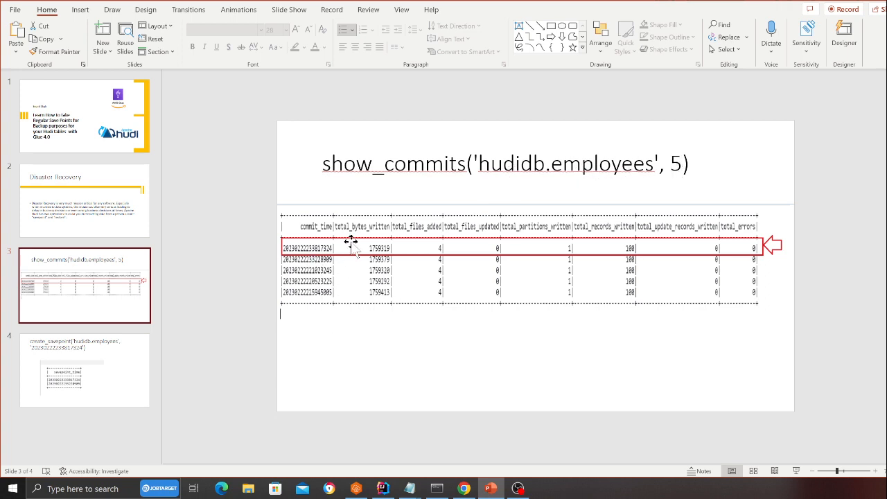
pyautogui.moveTo(352, 249)
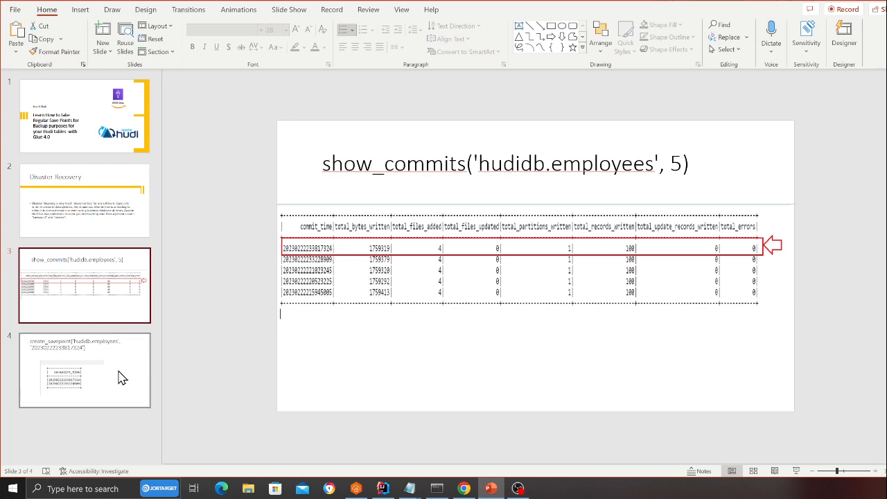
pyautogui.click(84, 369)
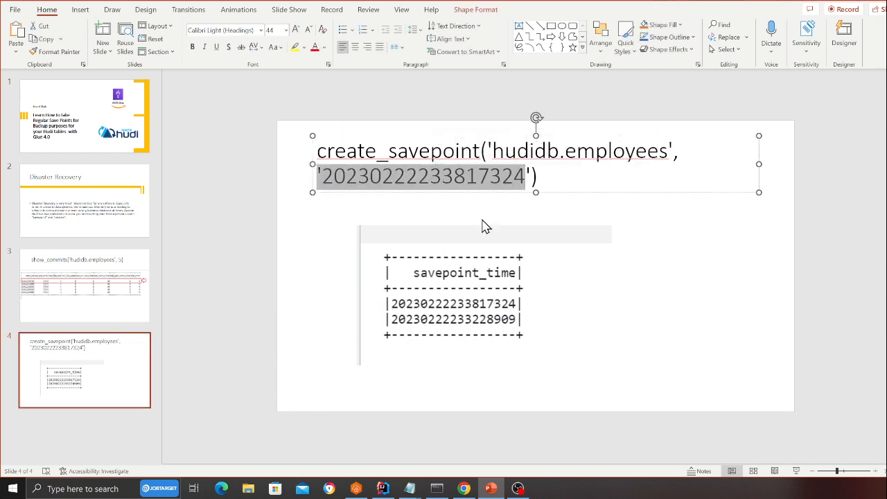
pyautogui.moveTo(452, 287)
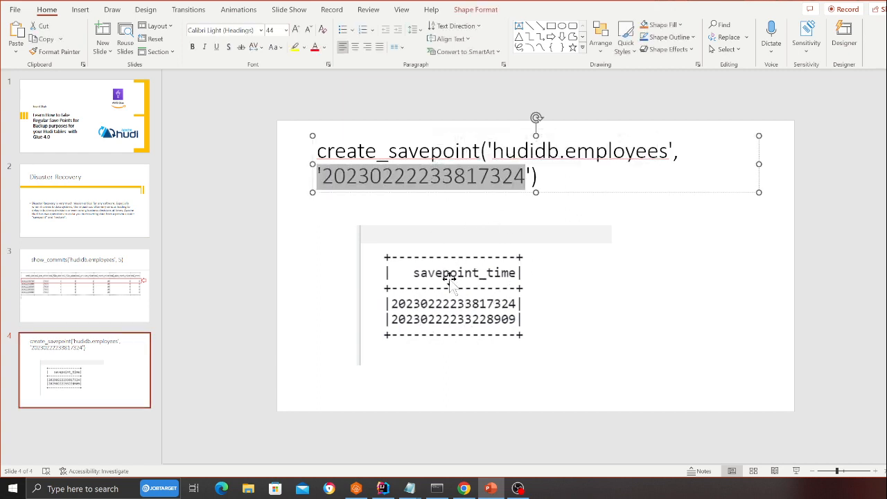
pyautogui.moveTo(454, 309)
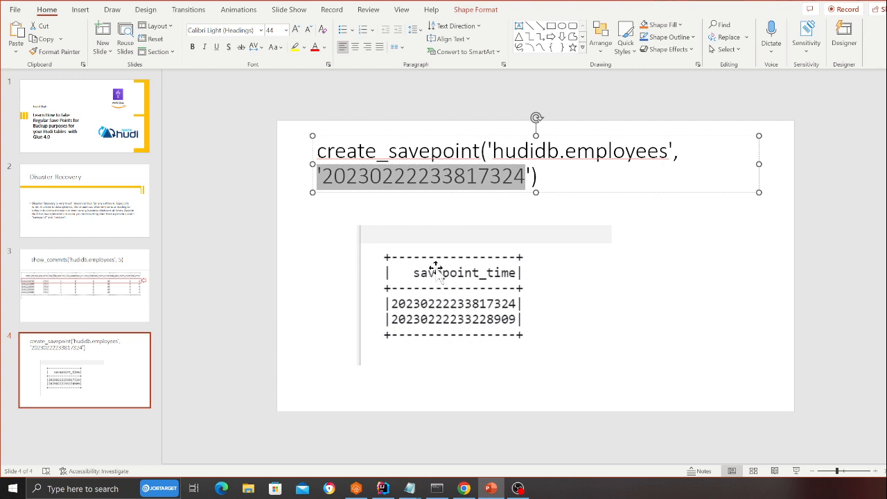
pyautogui.moveTo(474, 301)
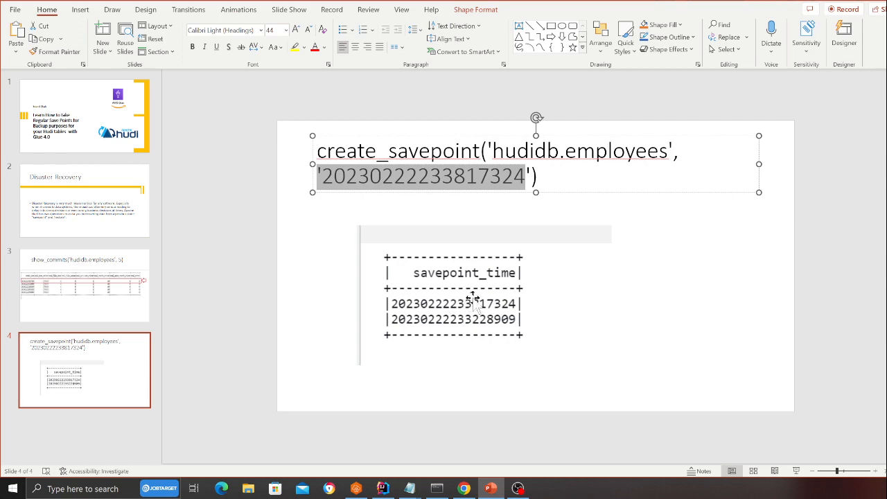
pyautogui.click(463, 488)
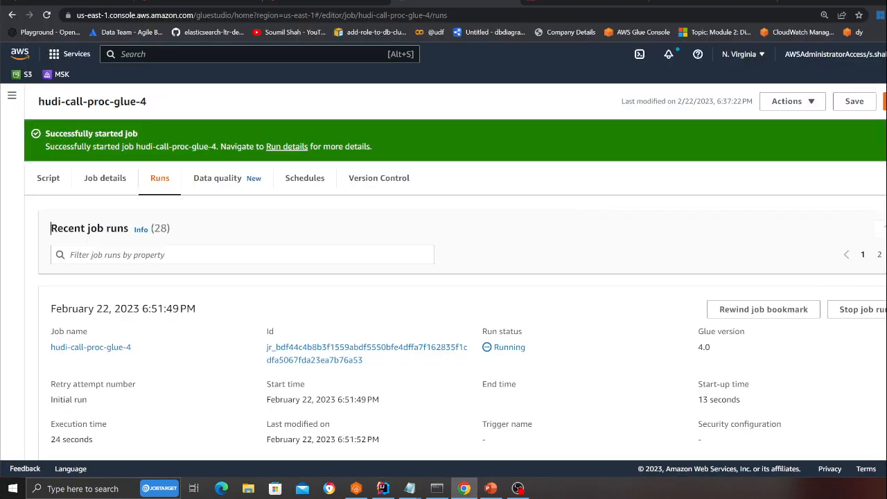
pyautogui.click(491, 489)
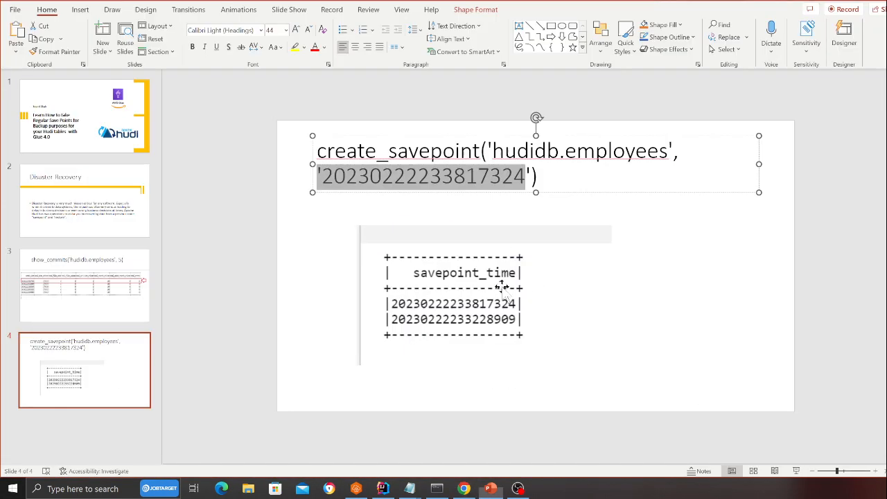
pyautogui.moveTo(433, 315)
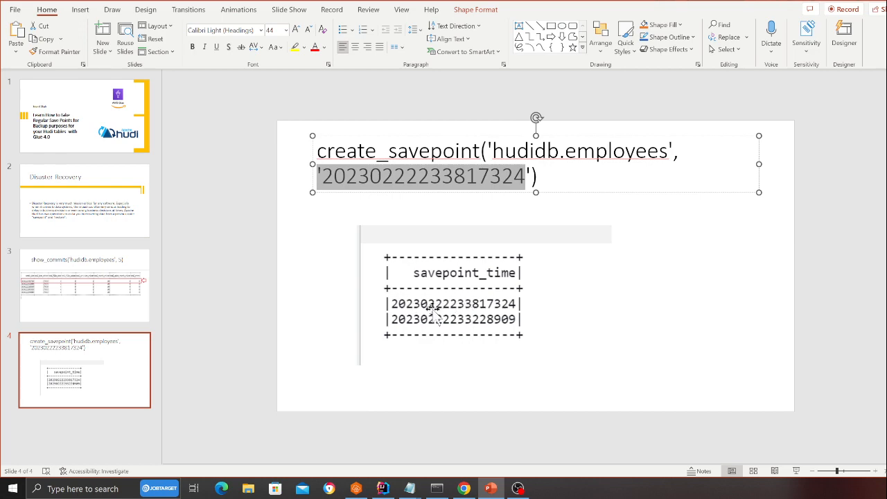
pyautogui.click(463, 488)
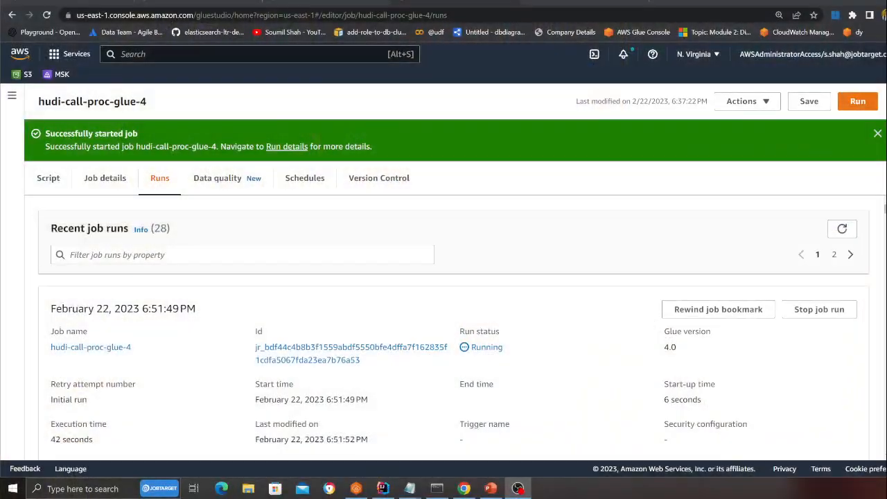
# Refresh Recent job runs (still Running at 1m48s) and zoom out to reveal log links.
pyautogui.click(842, 228)
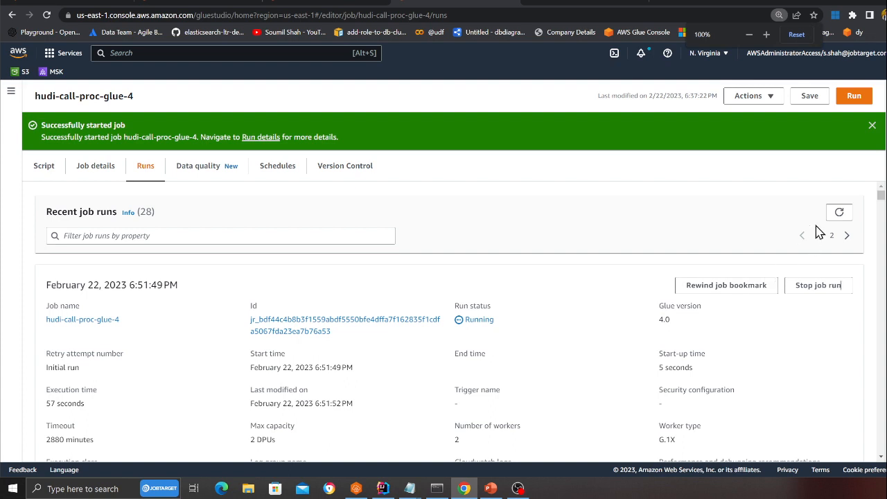
pyautogui.click(839, 212)
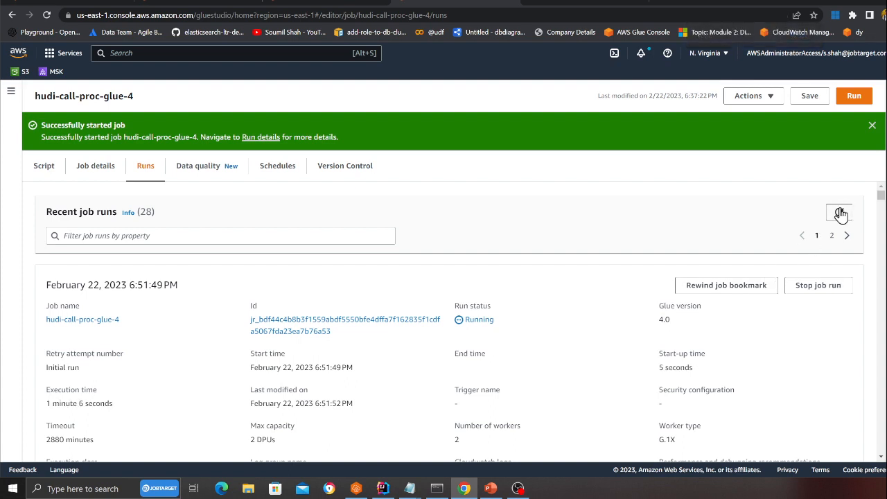
pyautogui.click(839, 213)
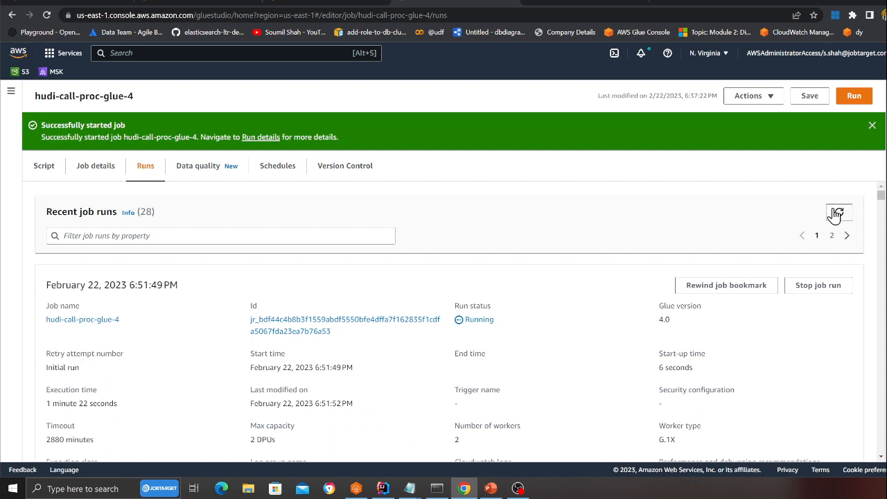
pyautogui.moveTo(428, 322)
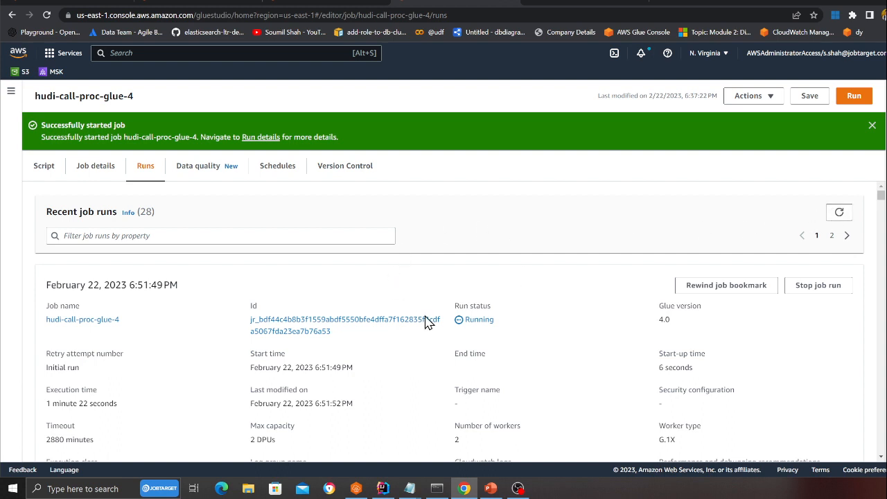
pyautogui.moveTo(597, 311)
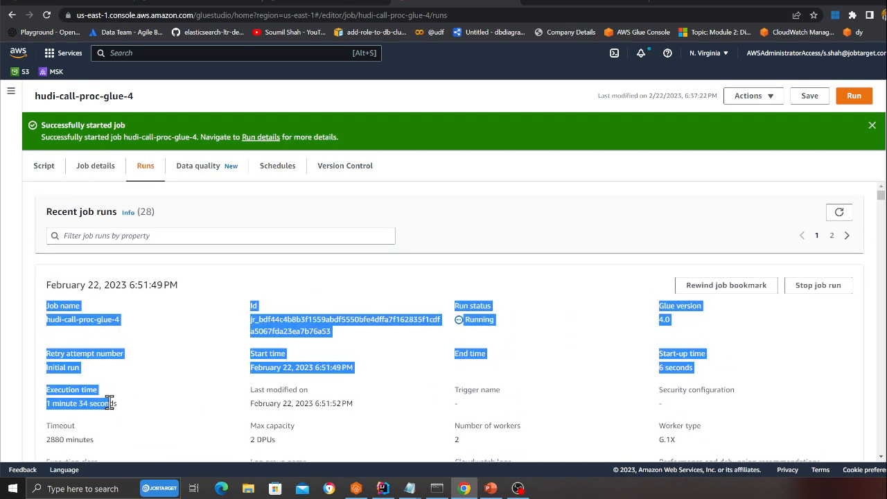
pyautogui.click(839, 212)
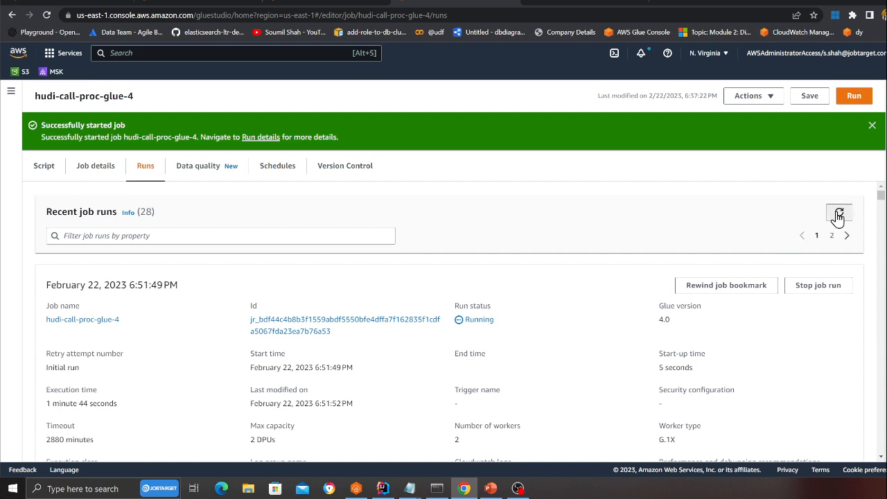
pyautogui.press('ctrl+minus')
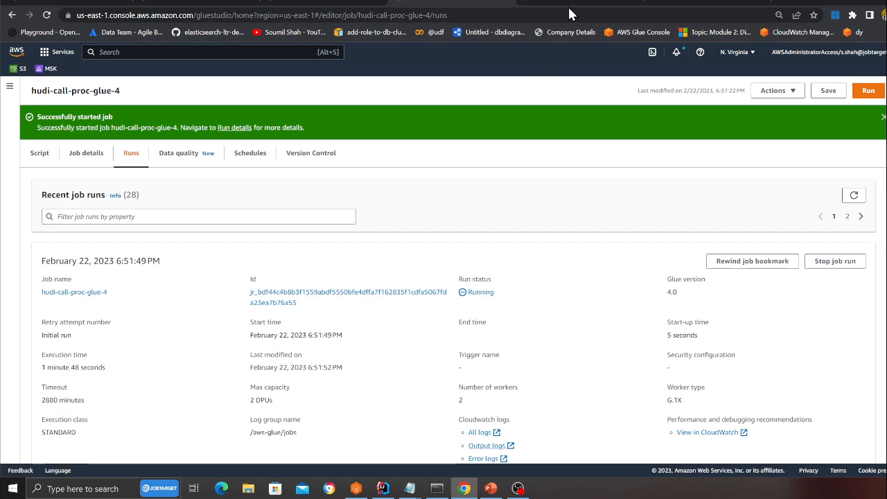
pyautogui.click(487, 445)
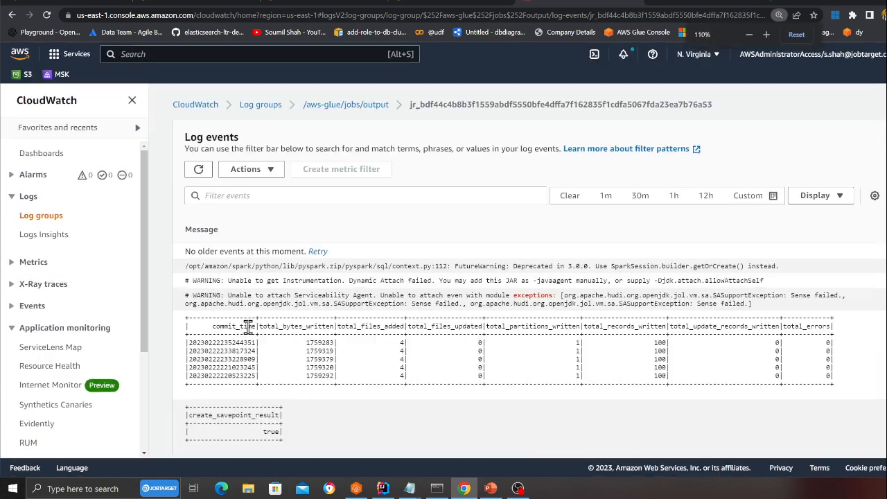
pyautogui.scroll(-3)
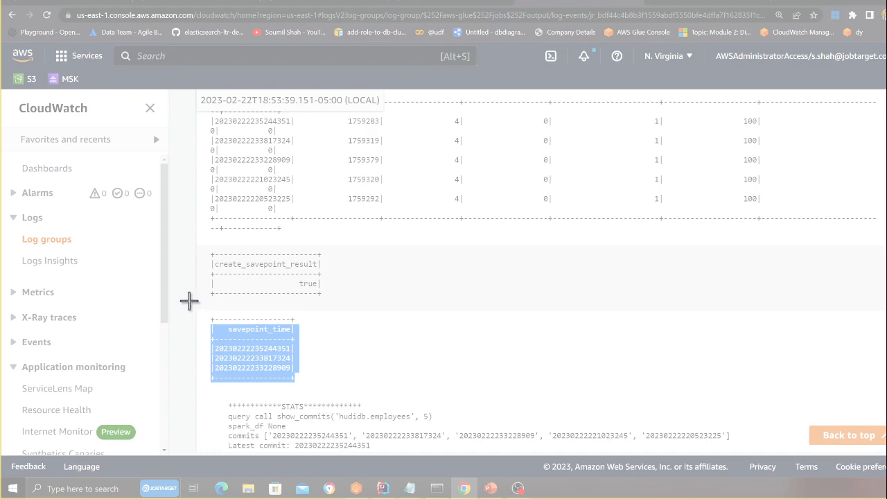
pyautogui.click(490, 489)
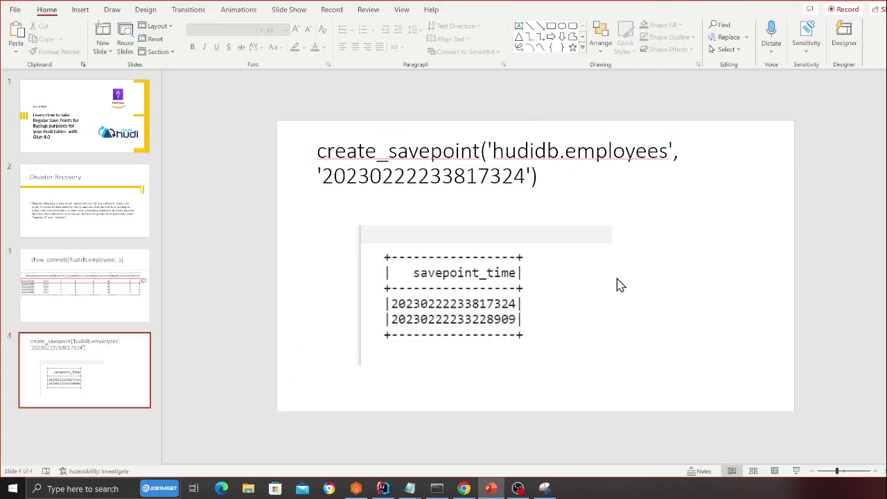
# Paste the three-row savepoint_time snippet beside the two-row table on slide 4.
pyautogui.click(534, 277)
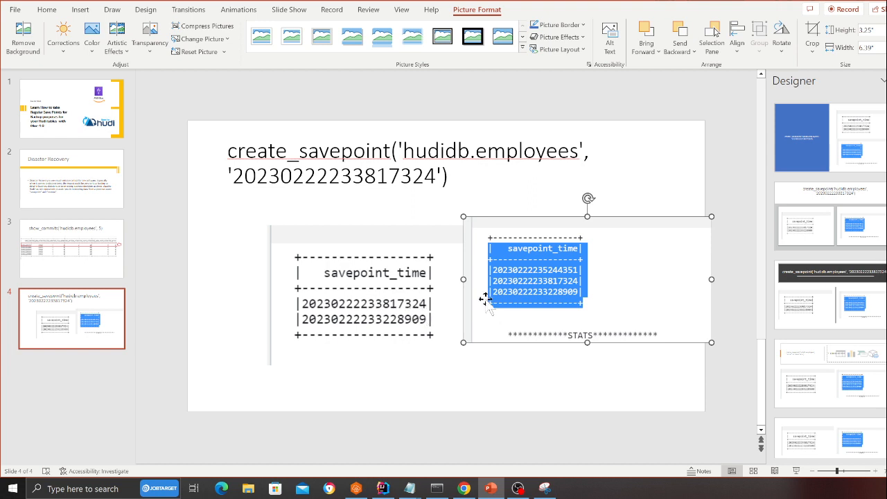
pyautogui.moveTo(545, 281)
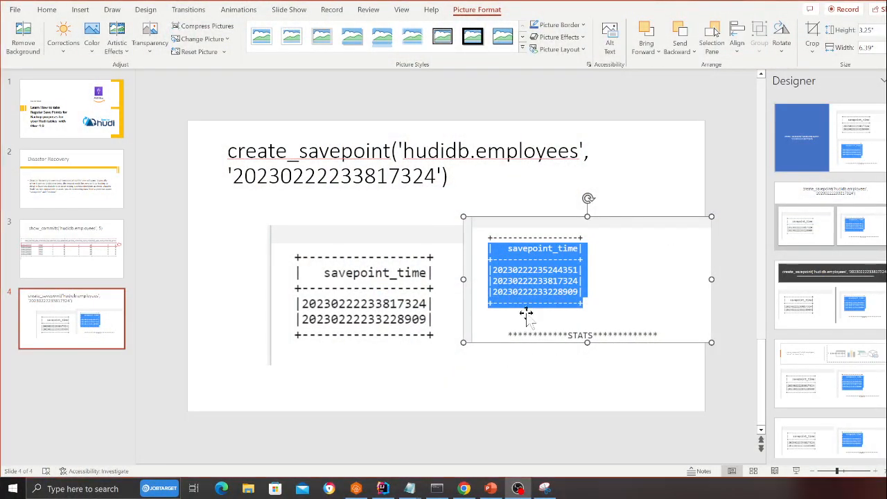
pyautogui.press('alt+tab')
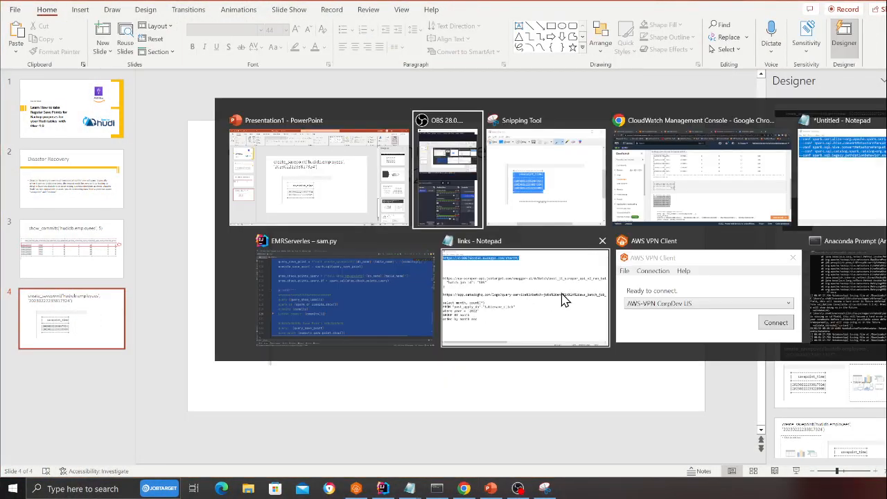